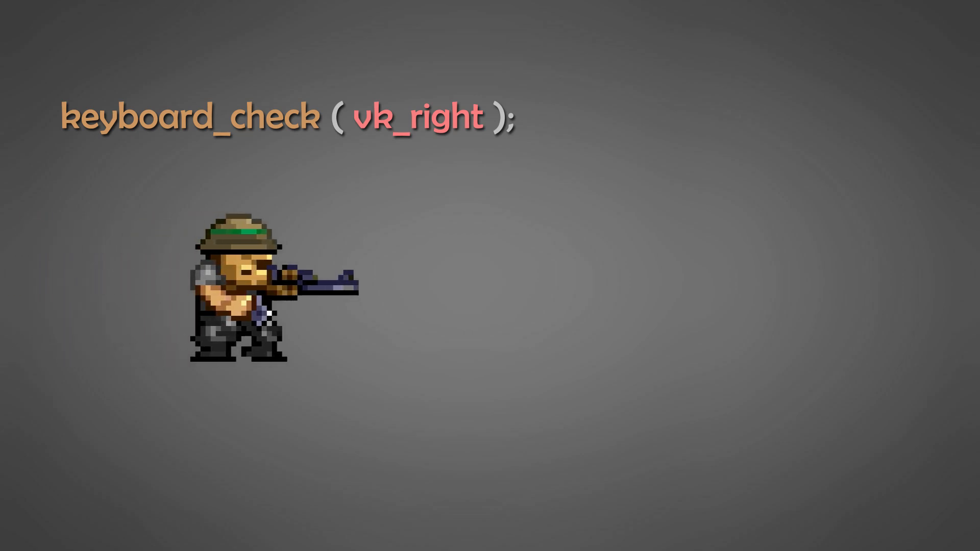
Advance past the keyboard_check(vk_right) slide to the room0 editor showing the player instance
key(Right)
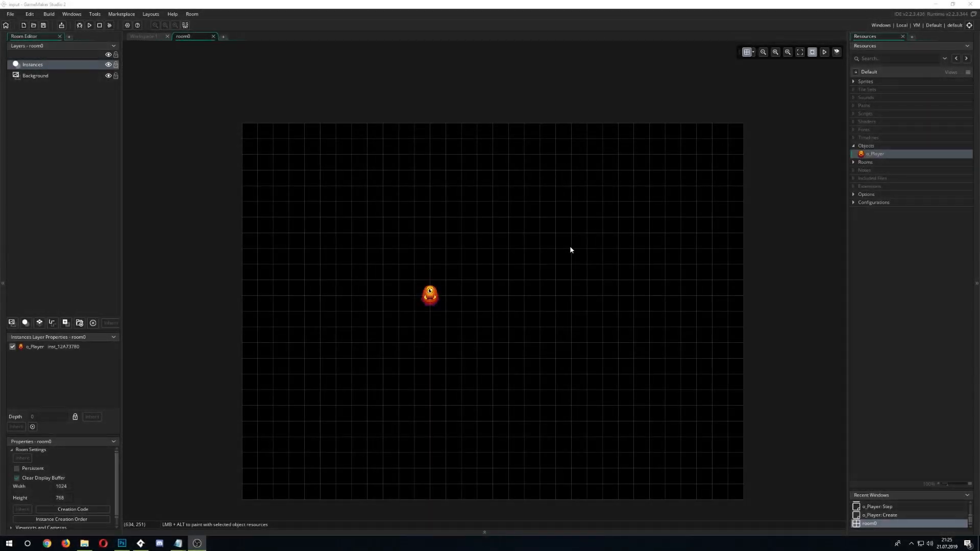
mouse_move(450, 306)
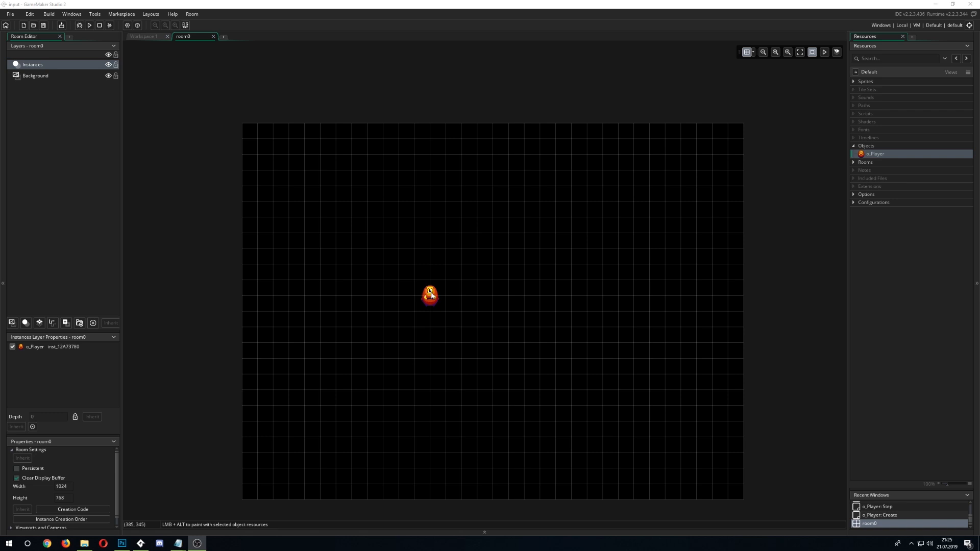
mouse_move(850, 161)
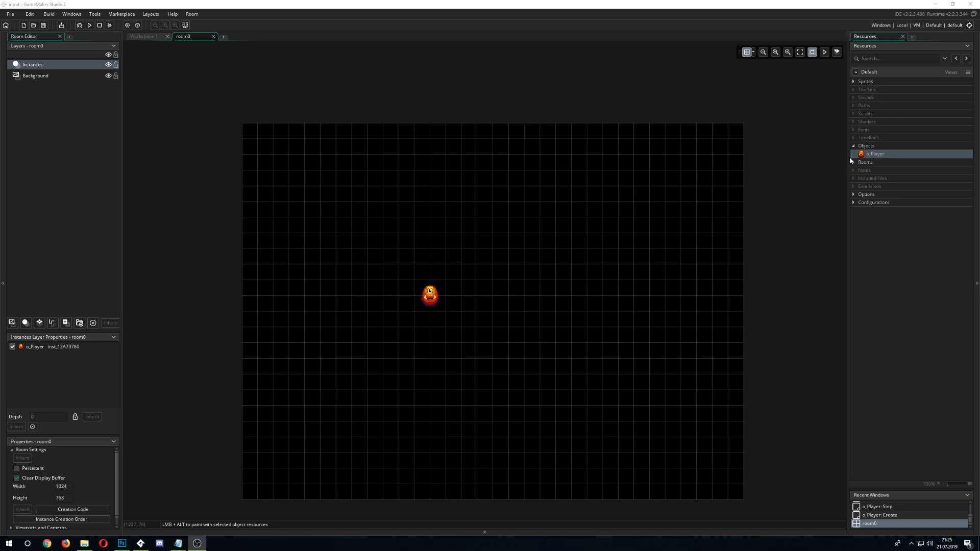
Add keyboard_check(vk_right); on line 5 of o_Player's Step event, above x += 3
double_click(875, 154)
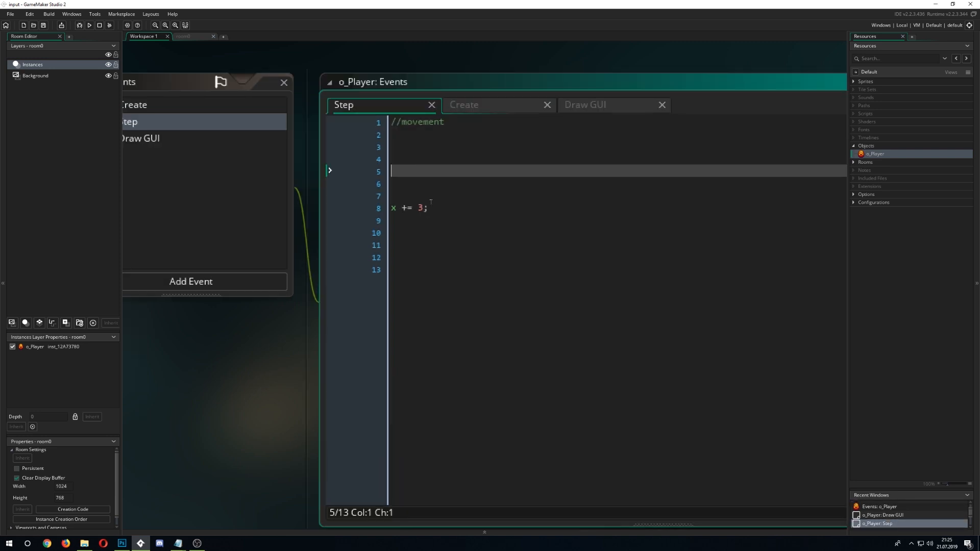
click(434, 256)
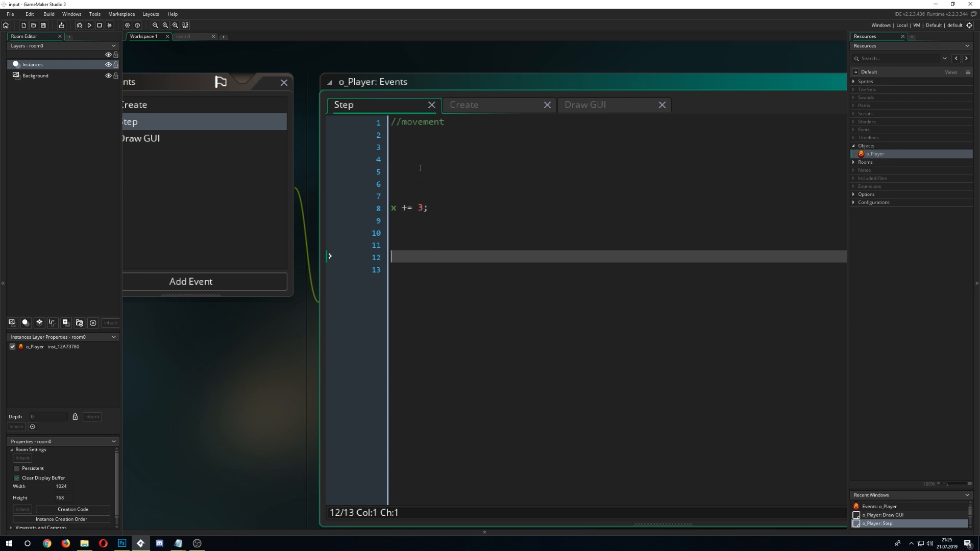
text(keyboard_check()
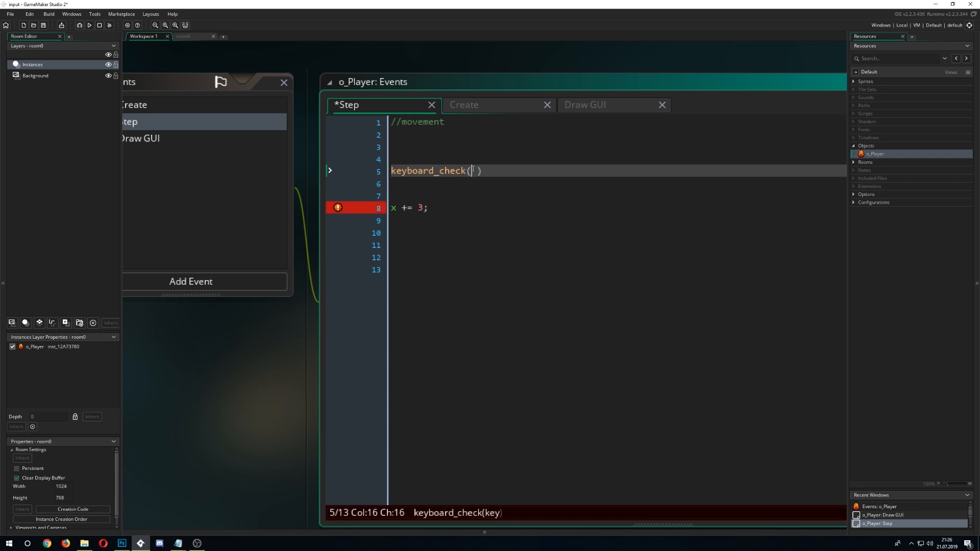
text(vk_)
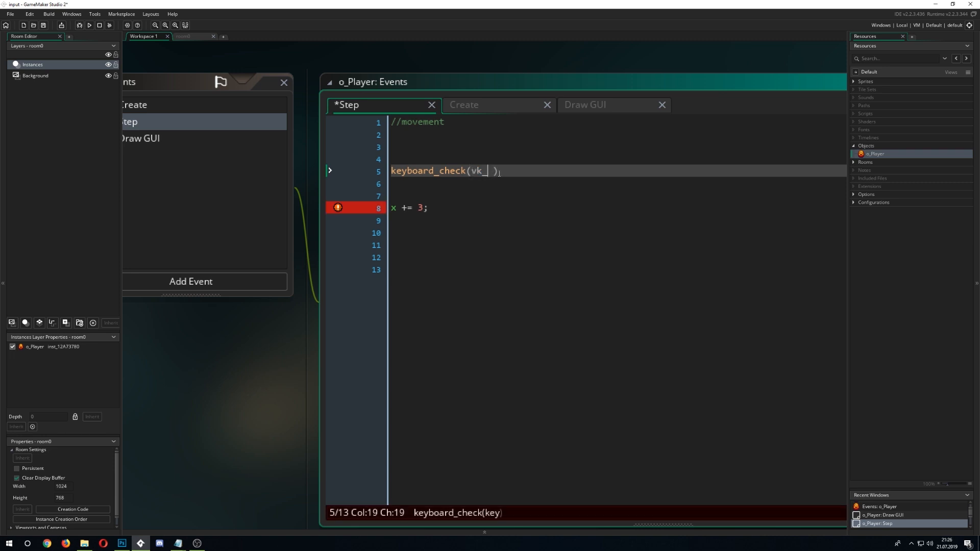
text(r)
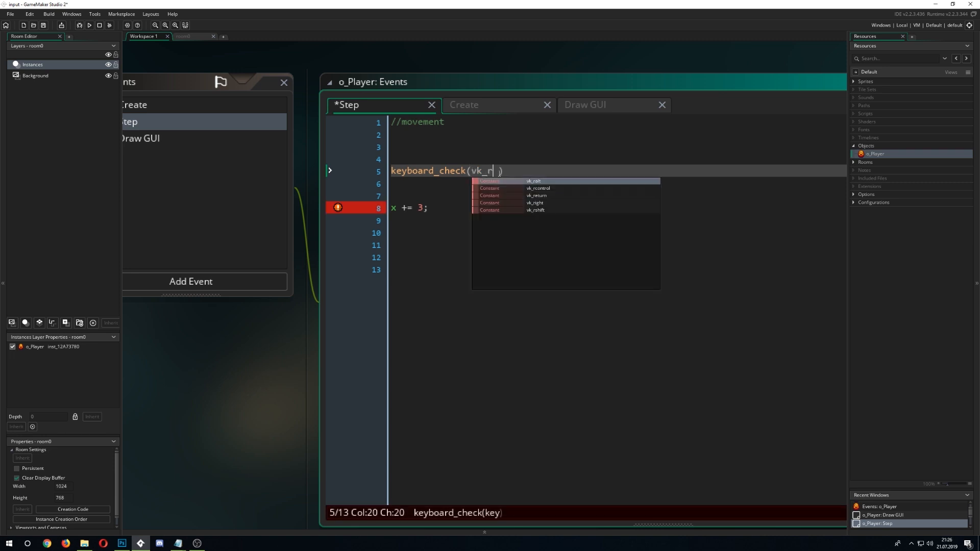
click(534, 202)
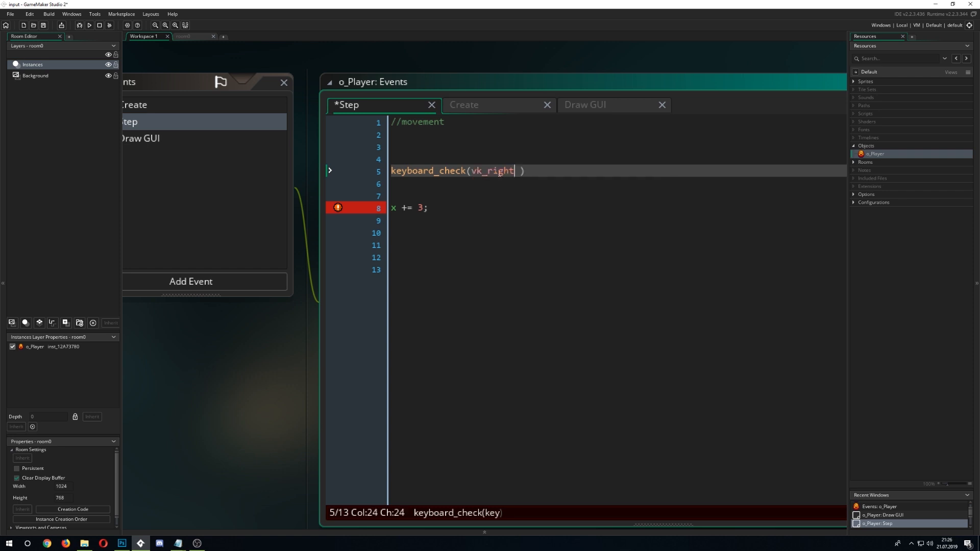
text();)
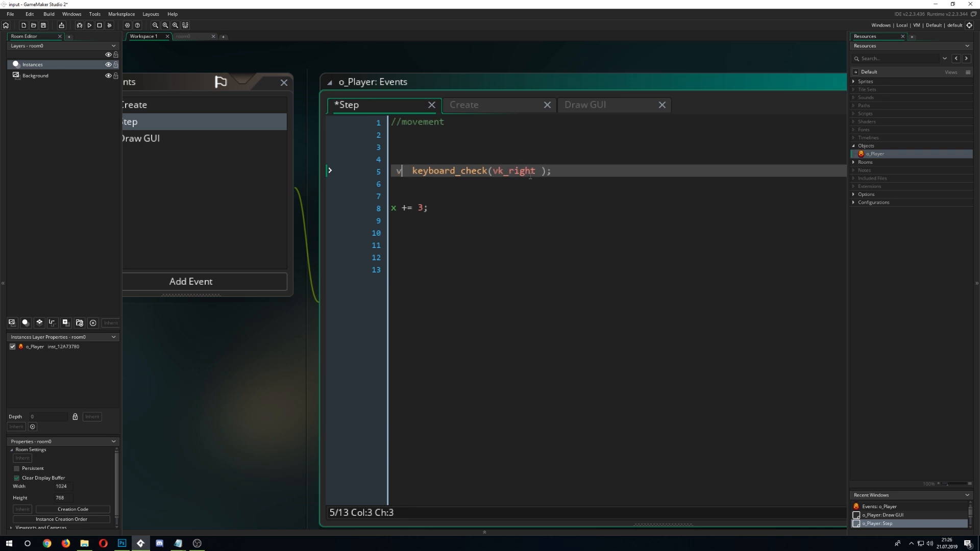
Store keyboard_check(vk_right) in var right and wrap x += 3 in if (right == 1)
text(ar)
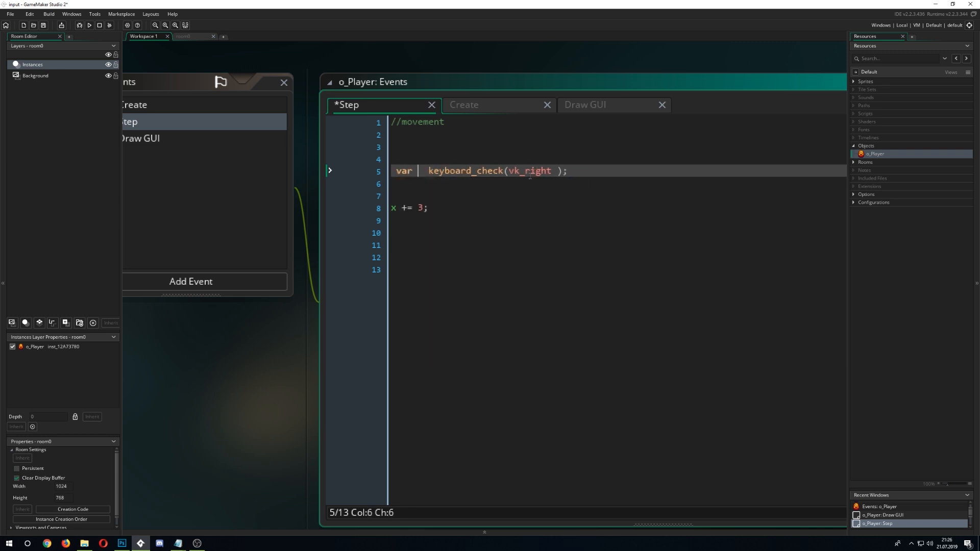
text(r)
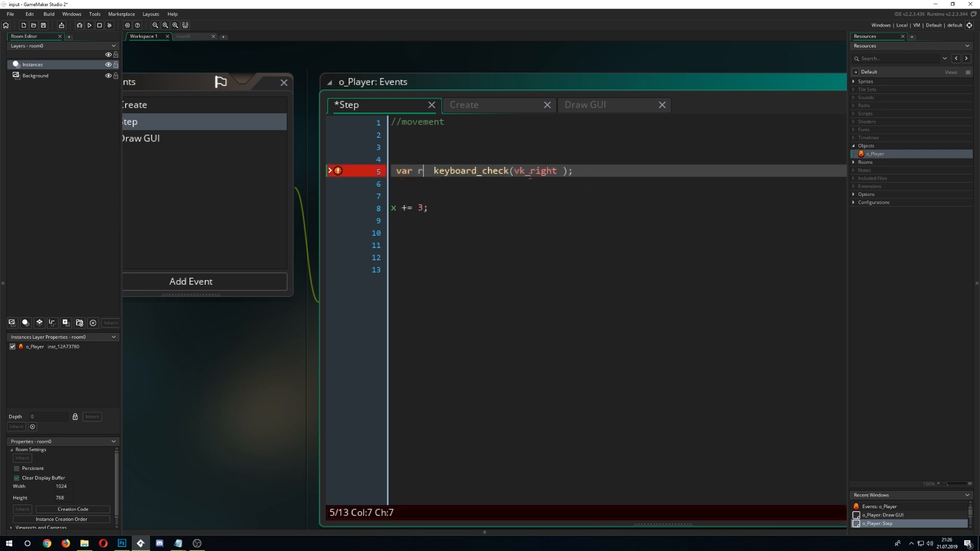
text(ight =)
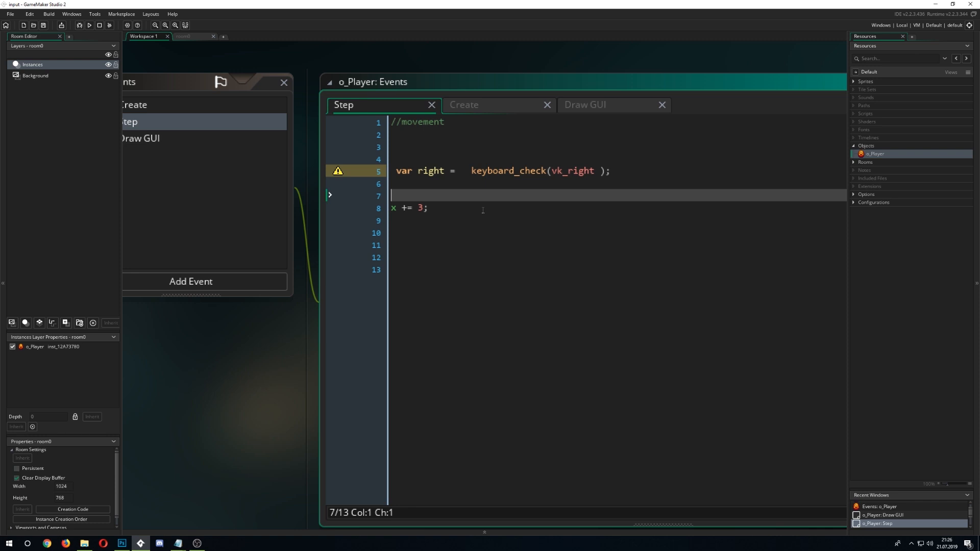
text(if ())
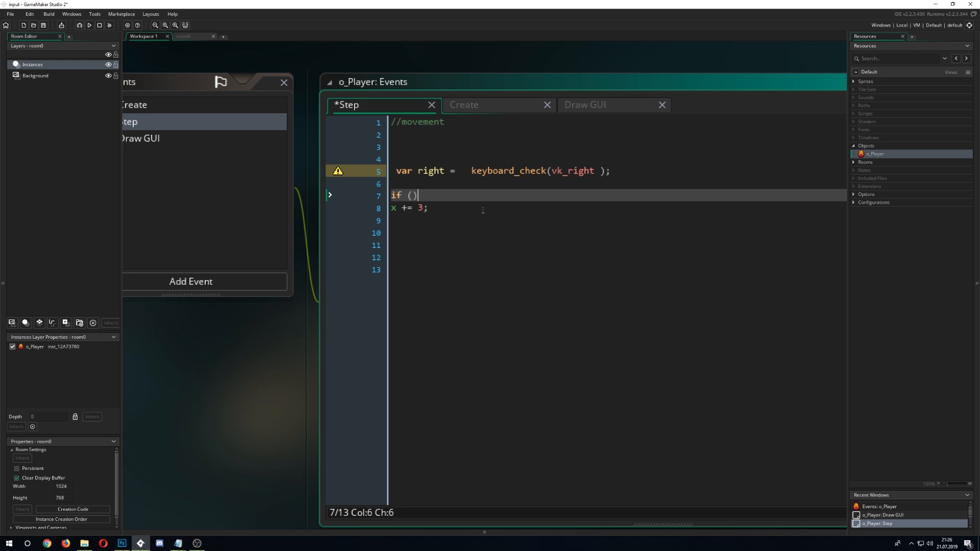
text(right == 1)
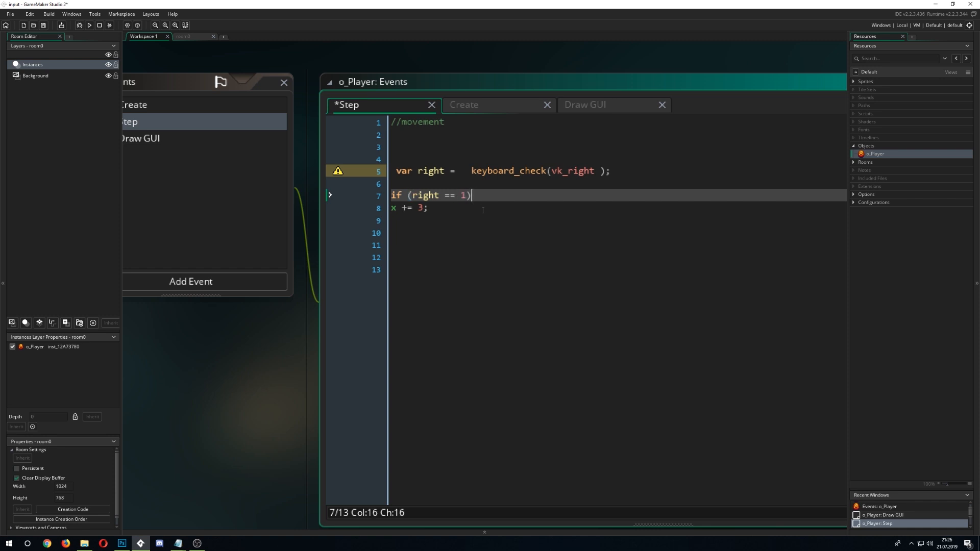
text({ x += 3;)
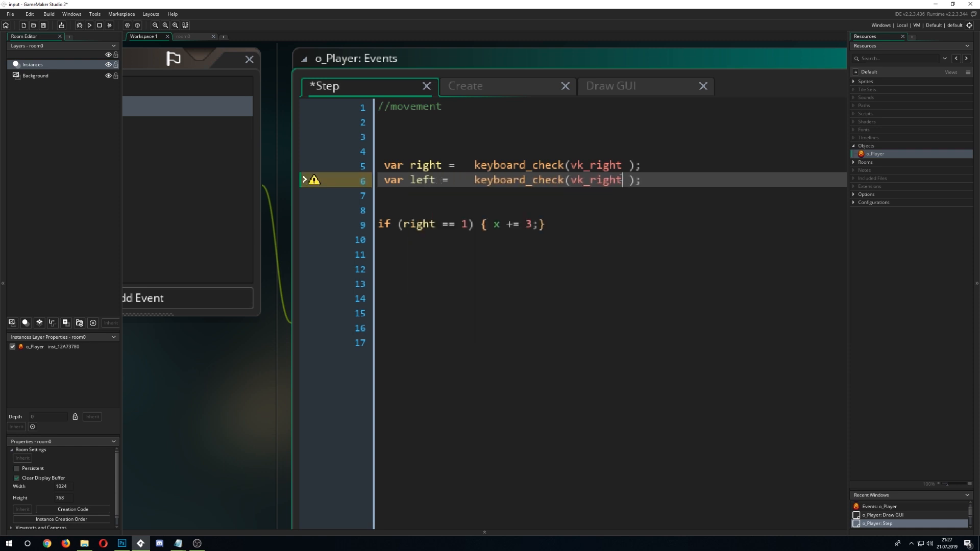
Make var left check ord("A") and add an if (left == 1) line subtracting 3 from x
key(BackSpace)
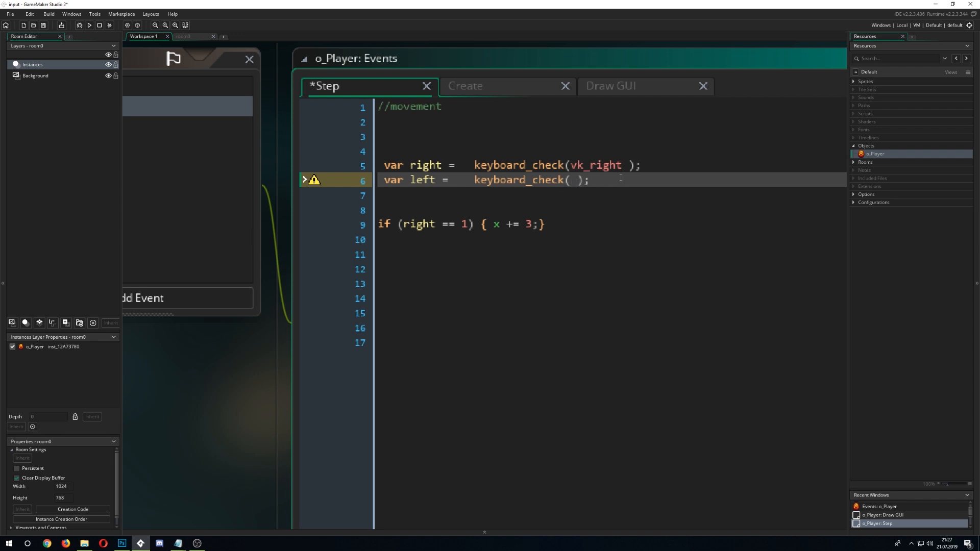
text(ord()
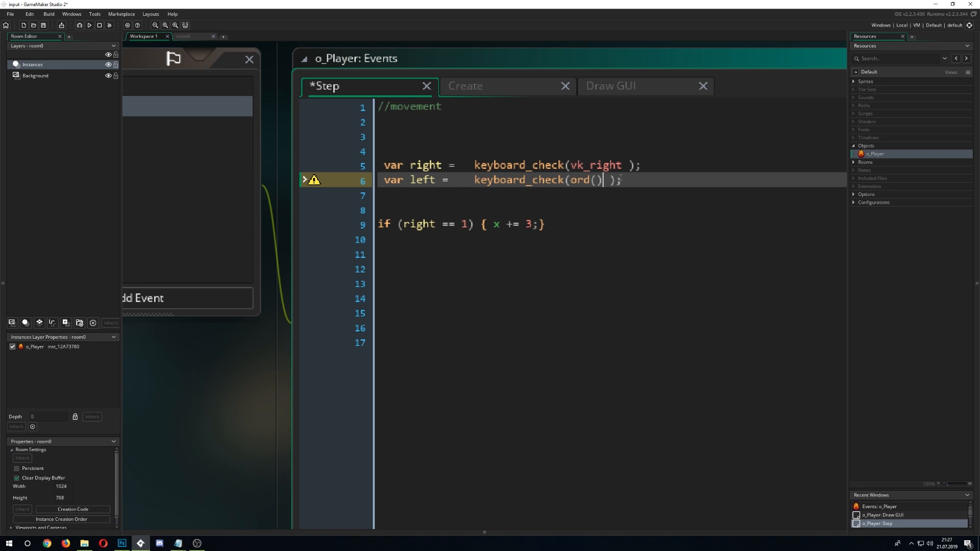
text("§")
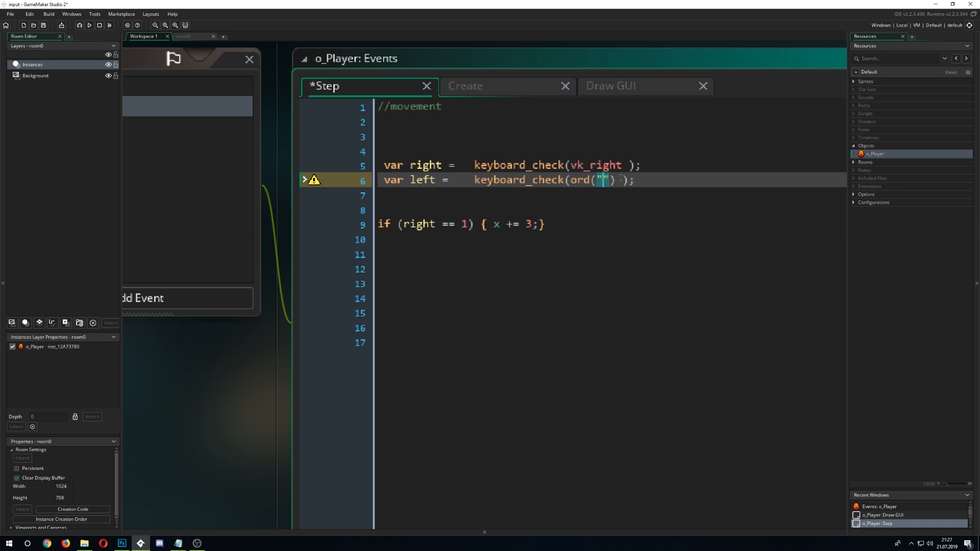
text(A)
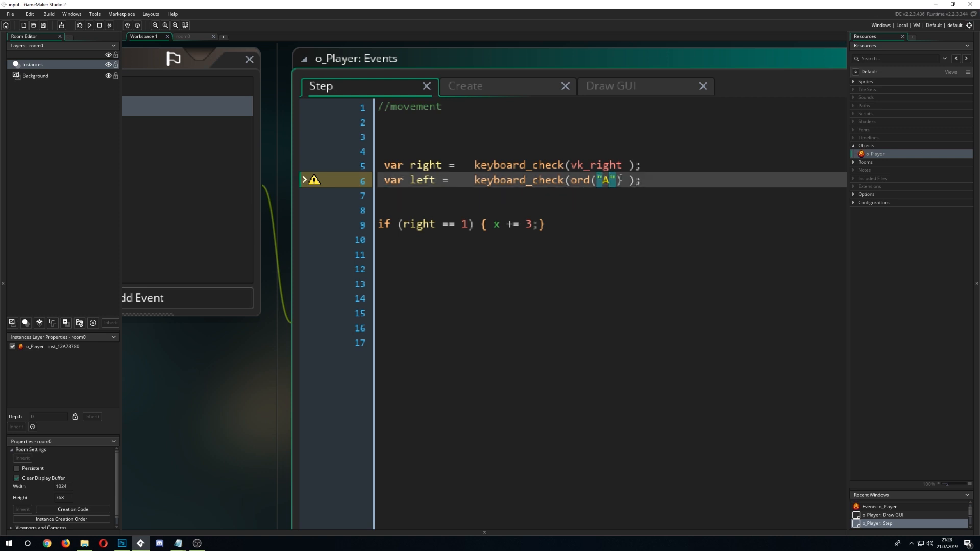
text(1)
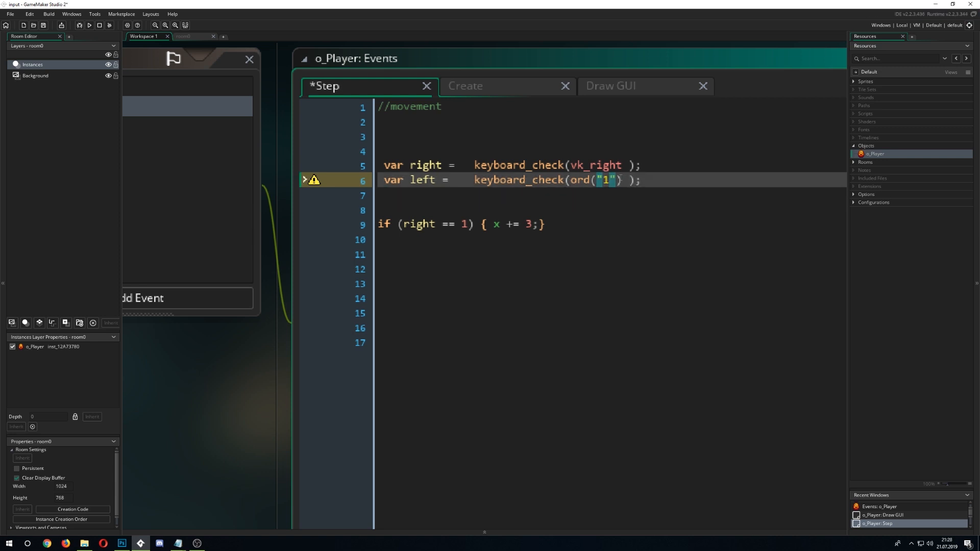
text(a)
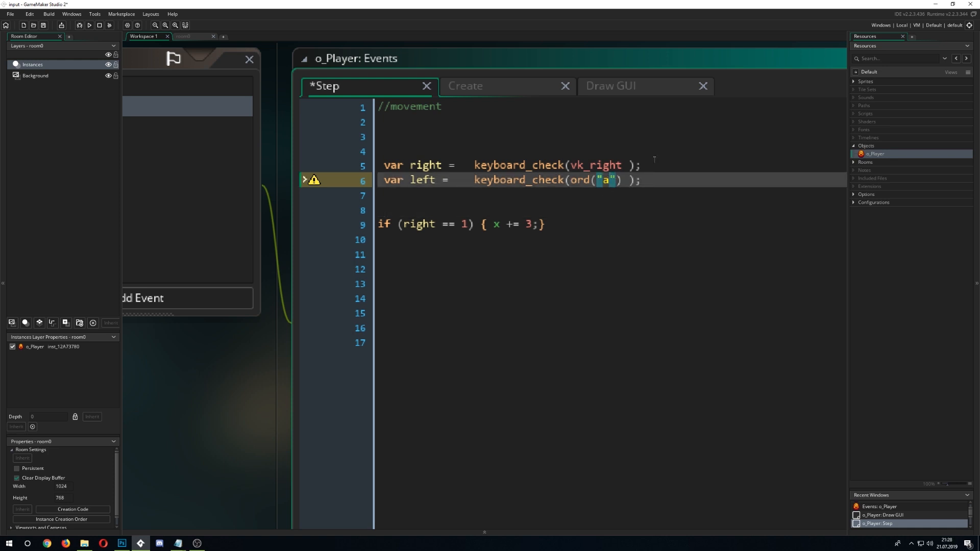
text(A)
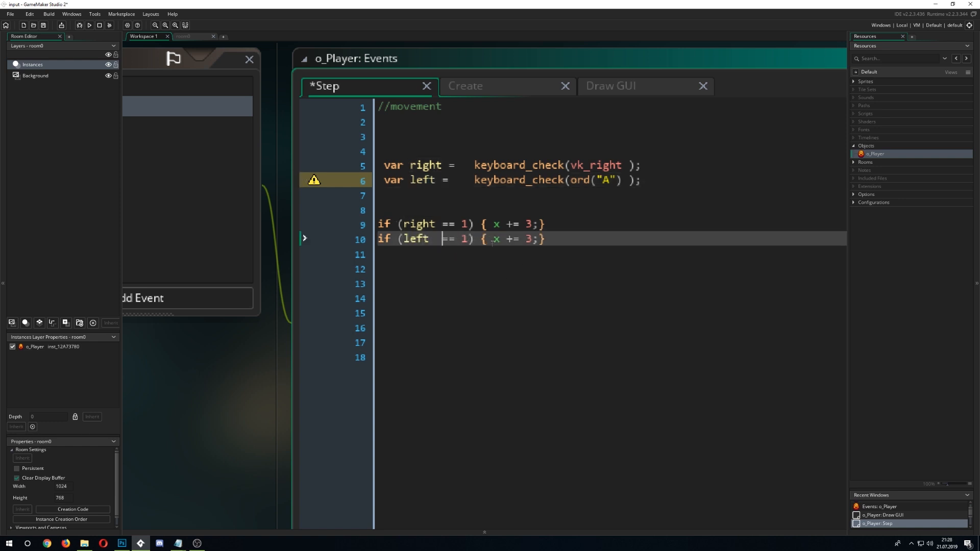
text(-)
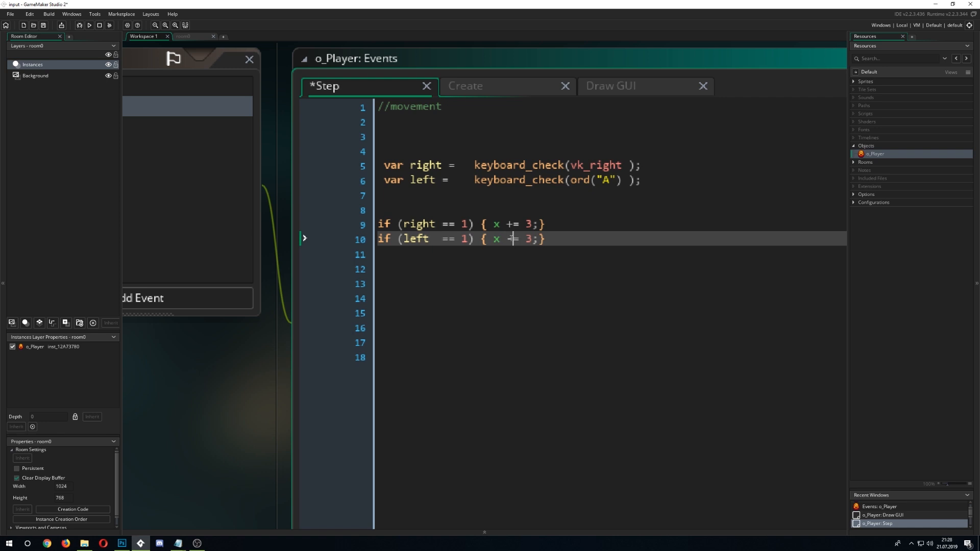
Run the game to test the left/right movement code
click(98, 25)
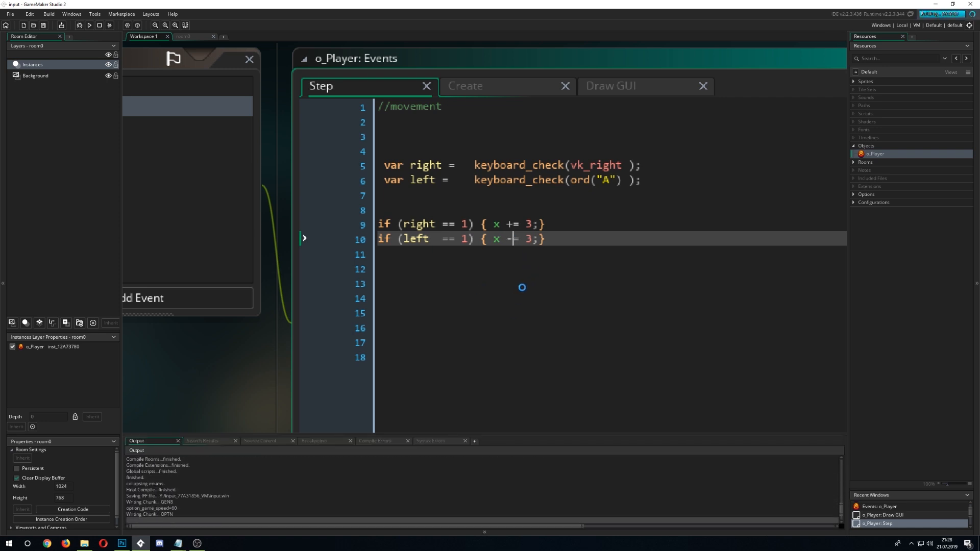
click(90, 25)
text(-)
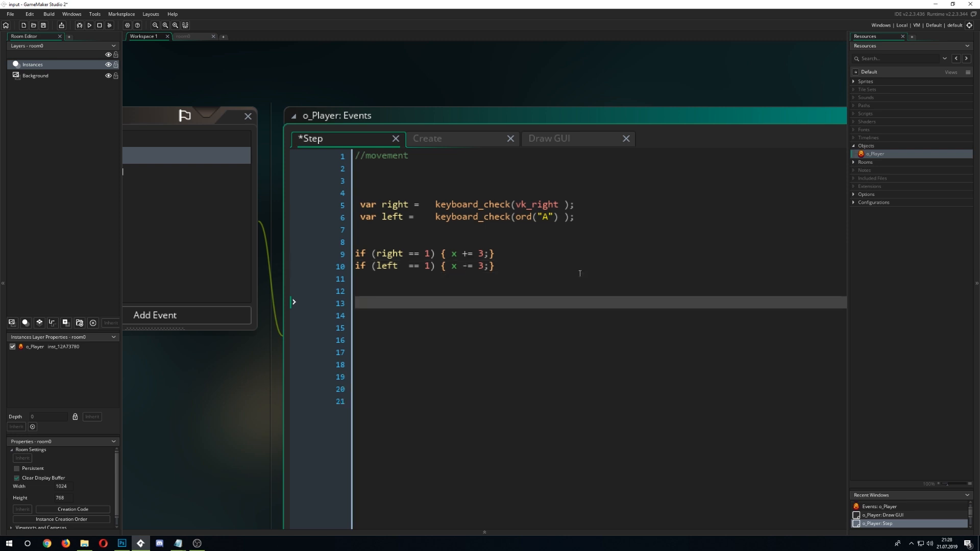
Open an if (mouse_check_button_pressed(mb_left)) { block on line 13
text(if ())
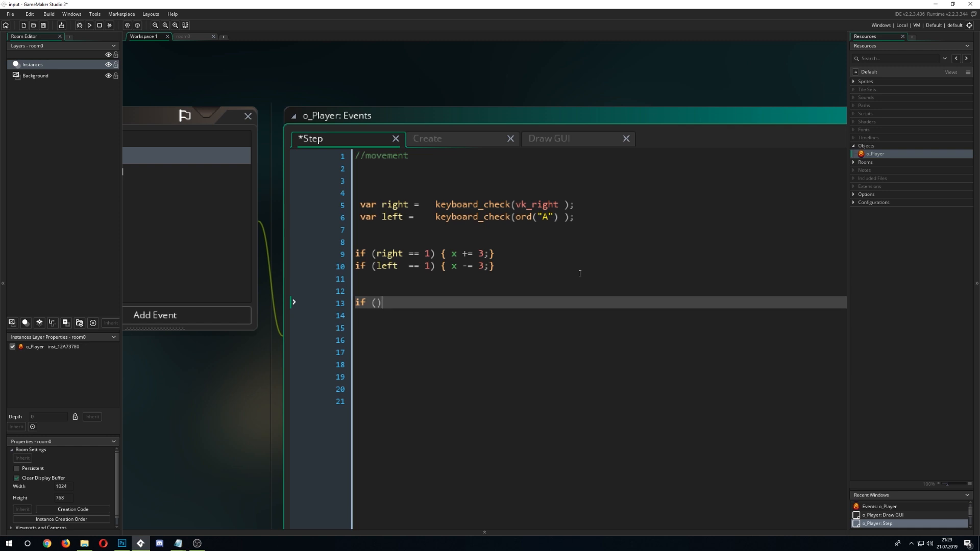
text(mouse)
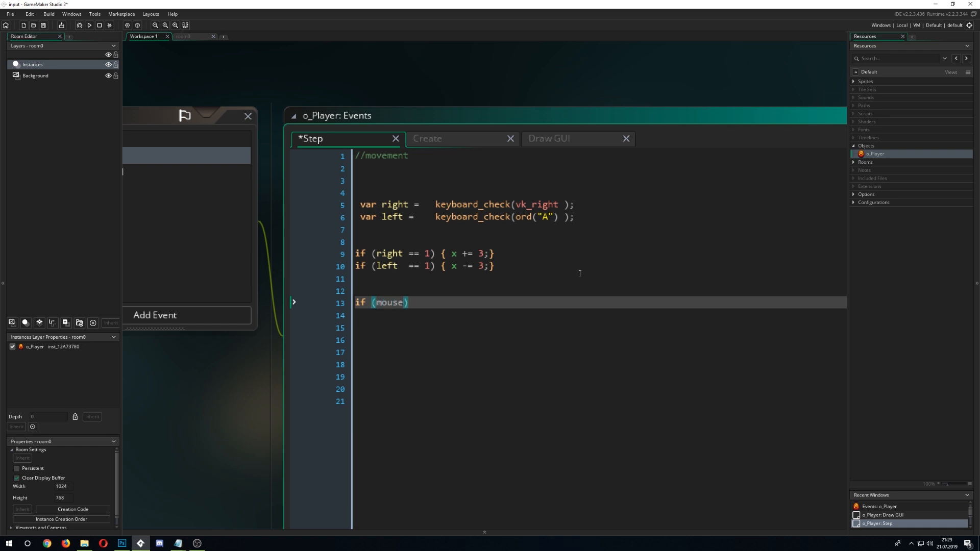
text(_e)
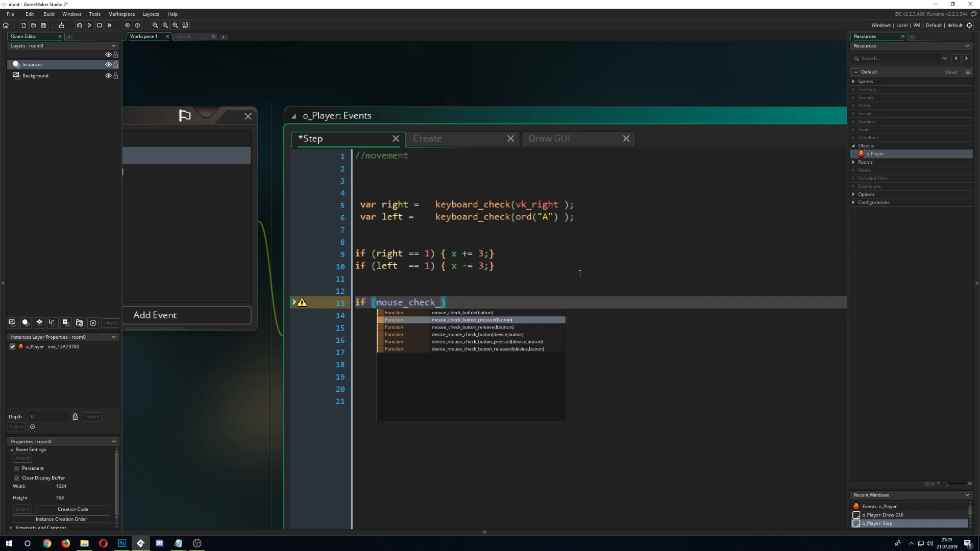
click(471, 319)
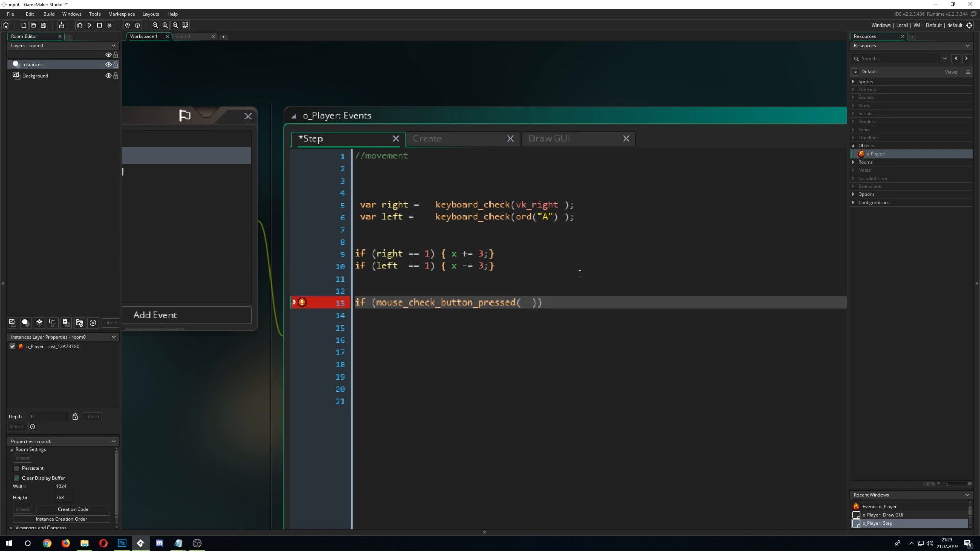
text(m)
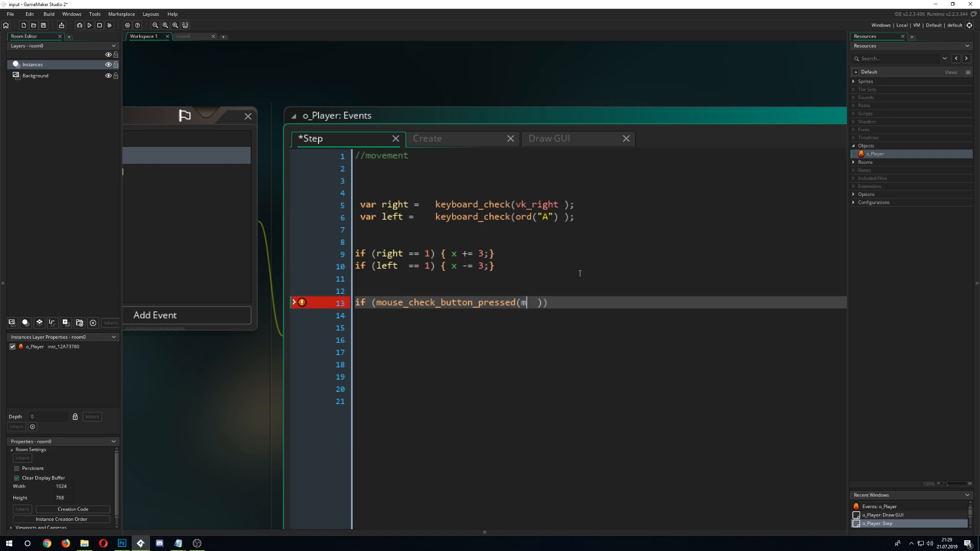
text(b_f)
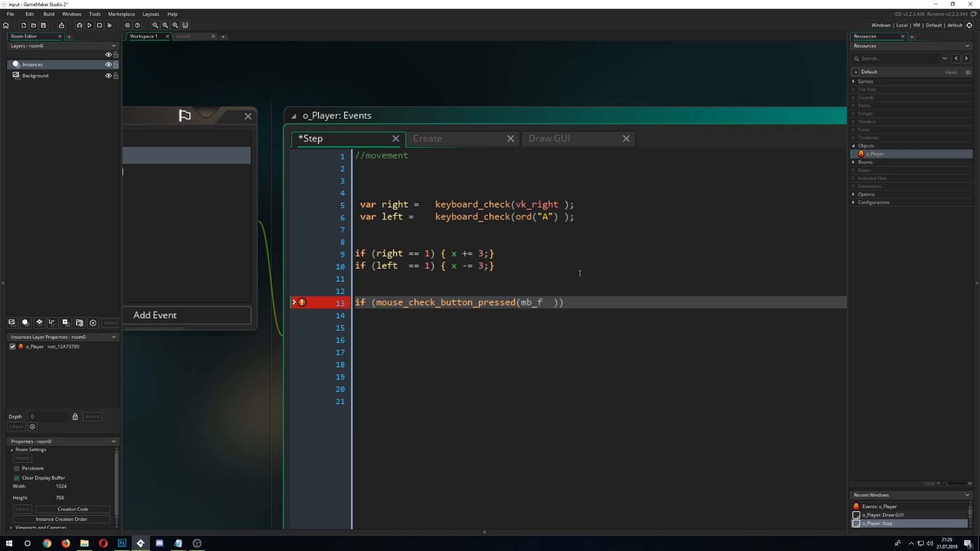
key(Backspace)
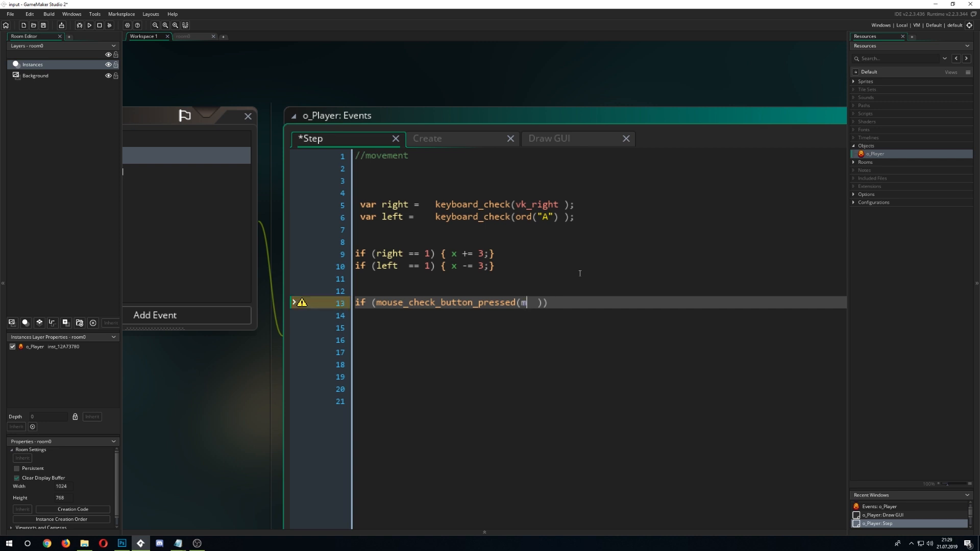
text(b_left)
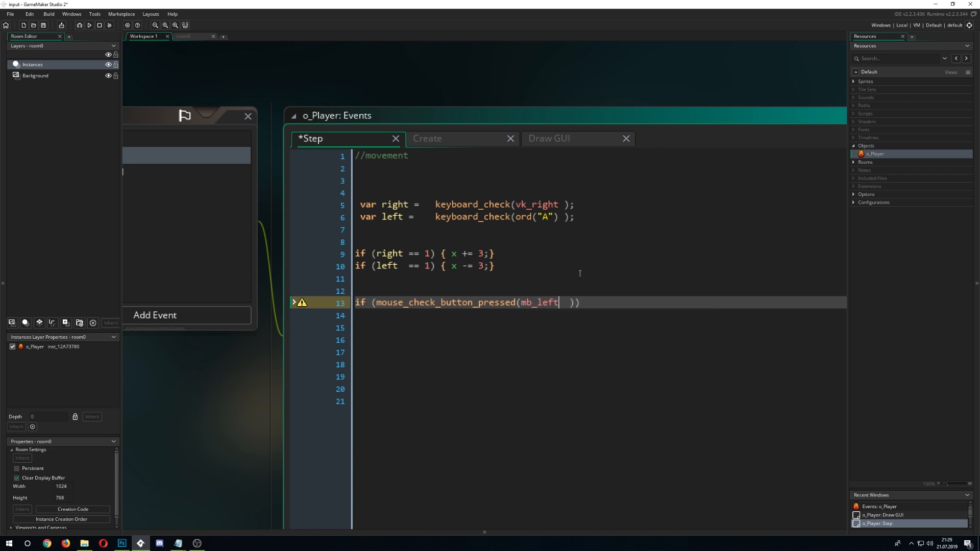
text({)
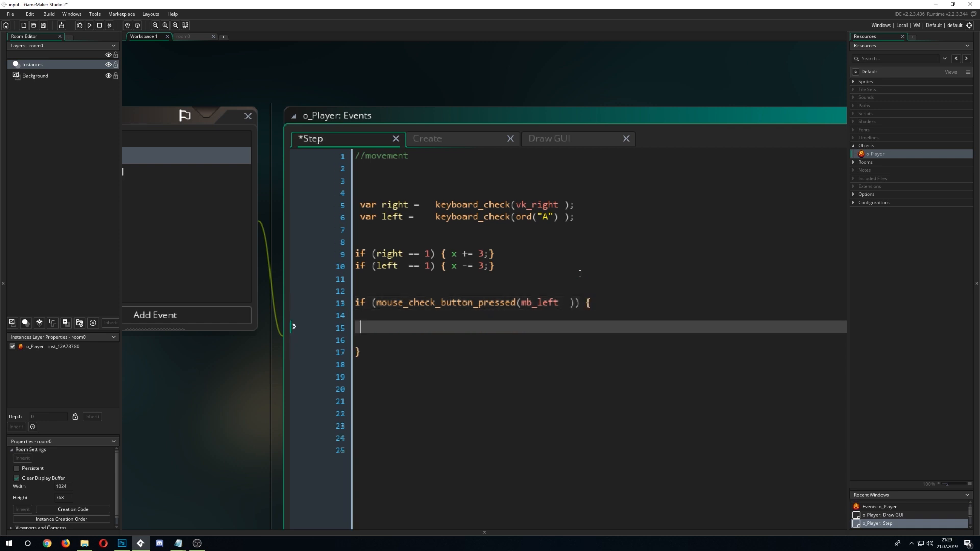
Add instance_create_layer(mouse_x, mouse_y, "Instances", o_Player); to the block and run the game
text(instance)
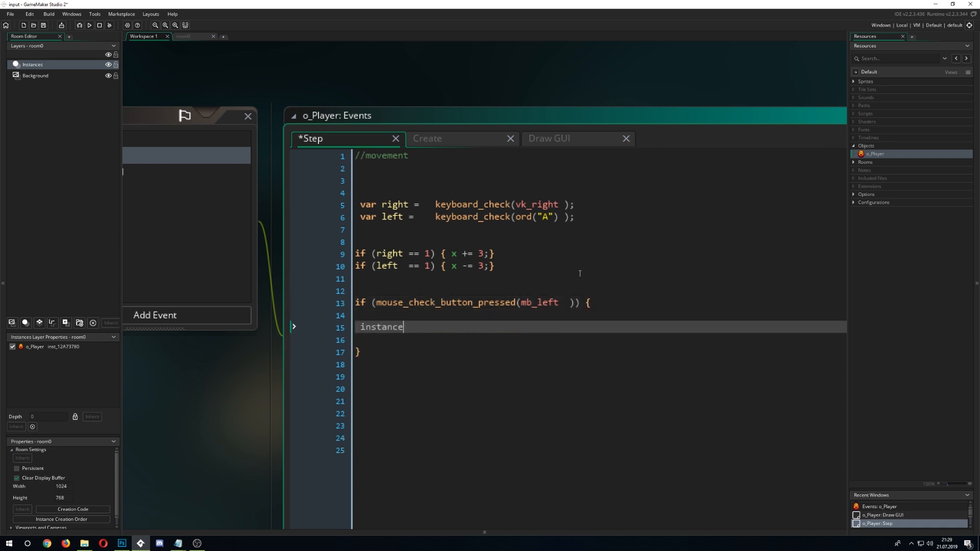
text(_create_layer()
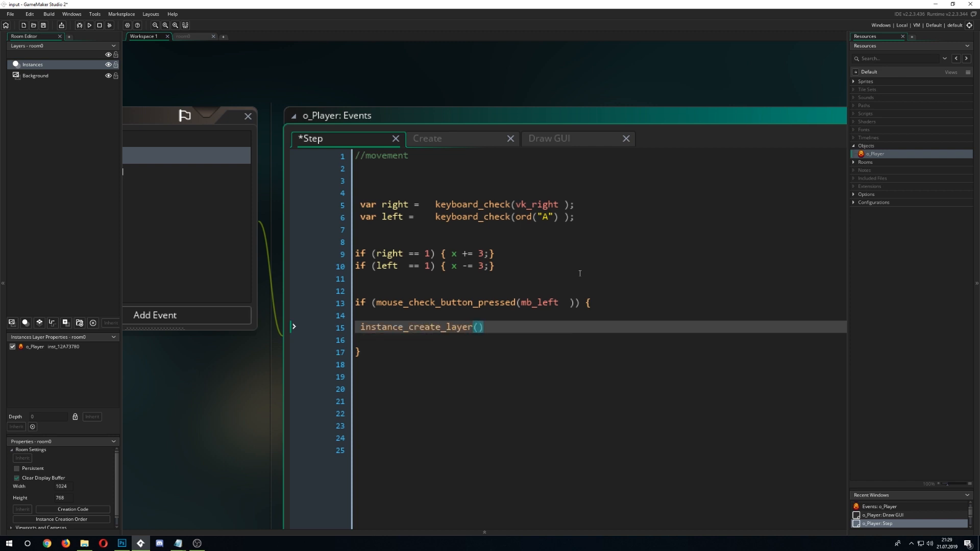
text(mouse)
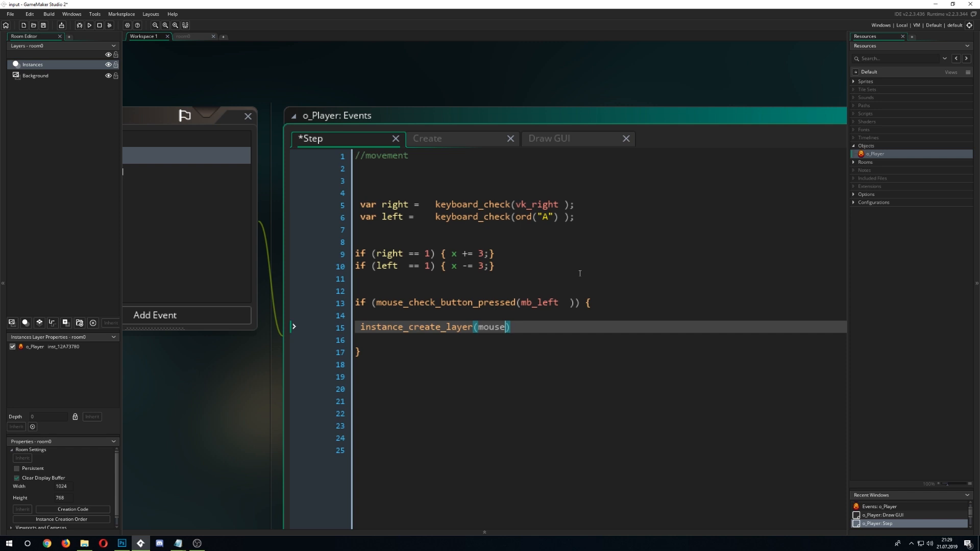
text(_x,)
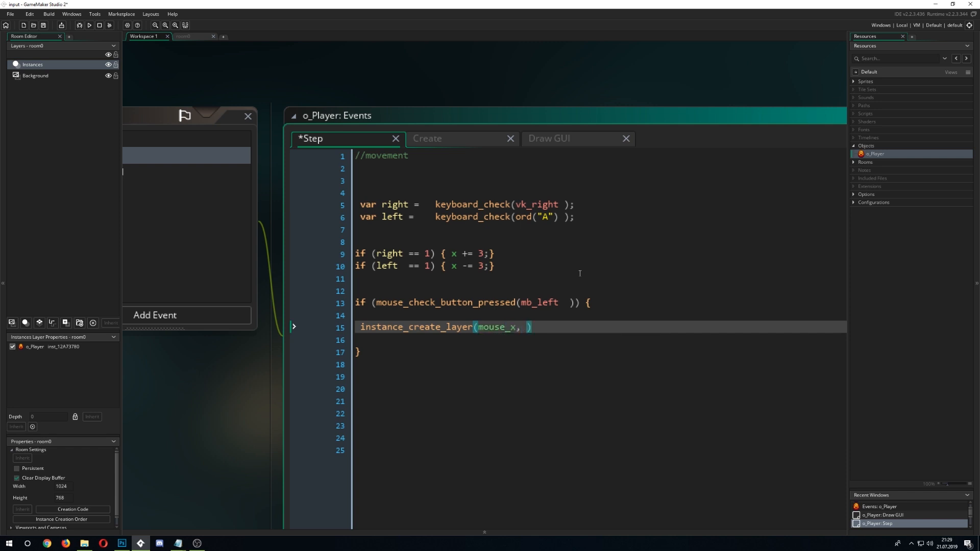
mouse_move(666, 376)
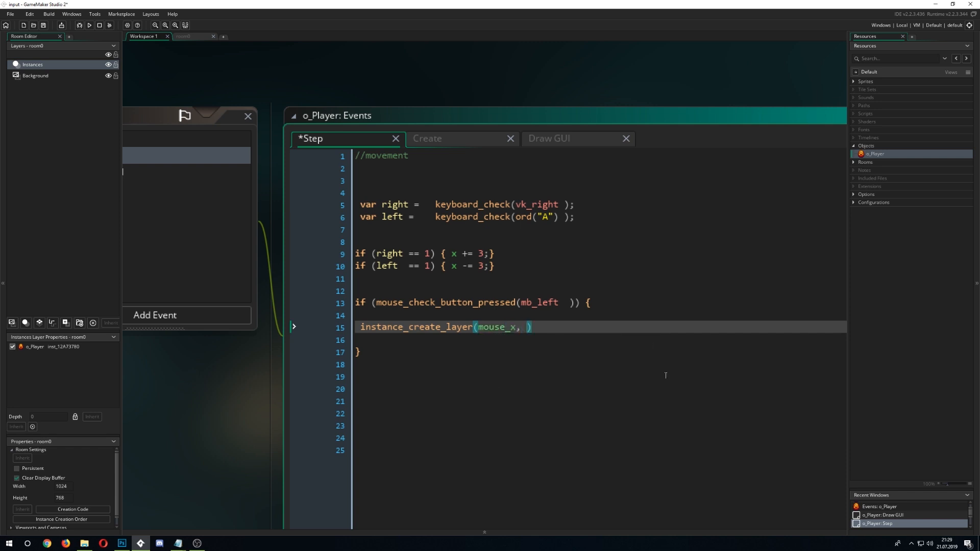
text(mouse_y, ")
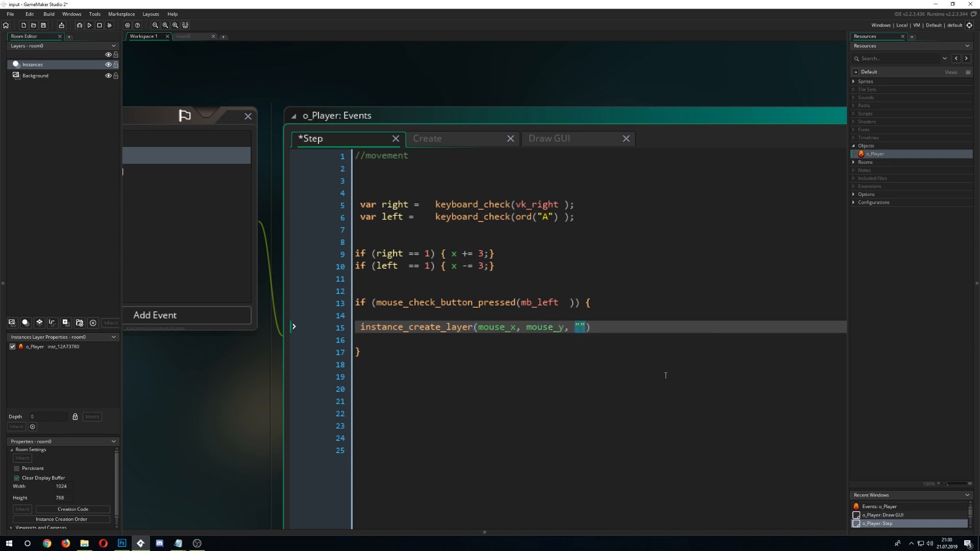
text(Inst)
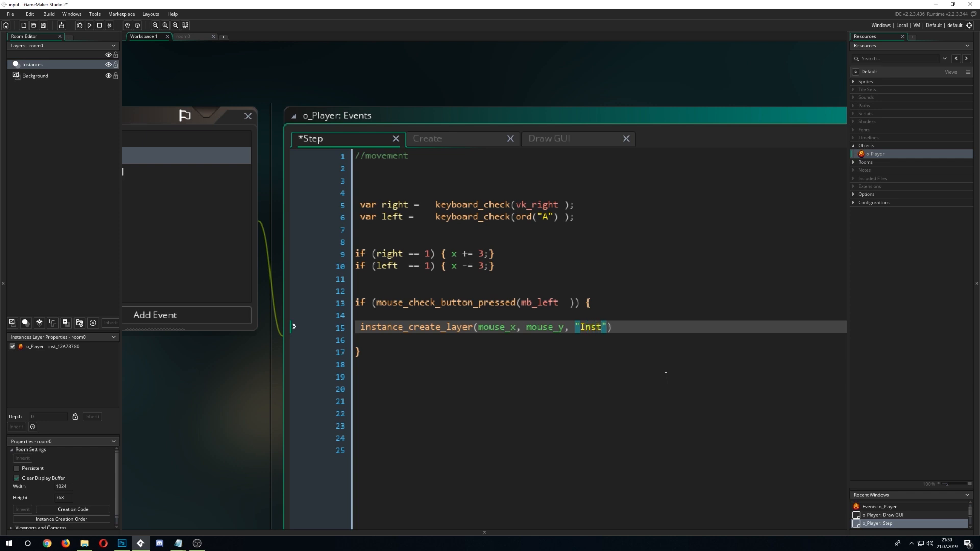
text(a)
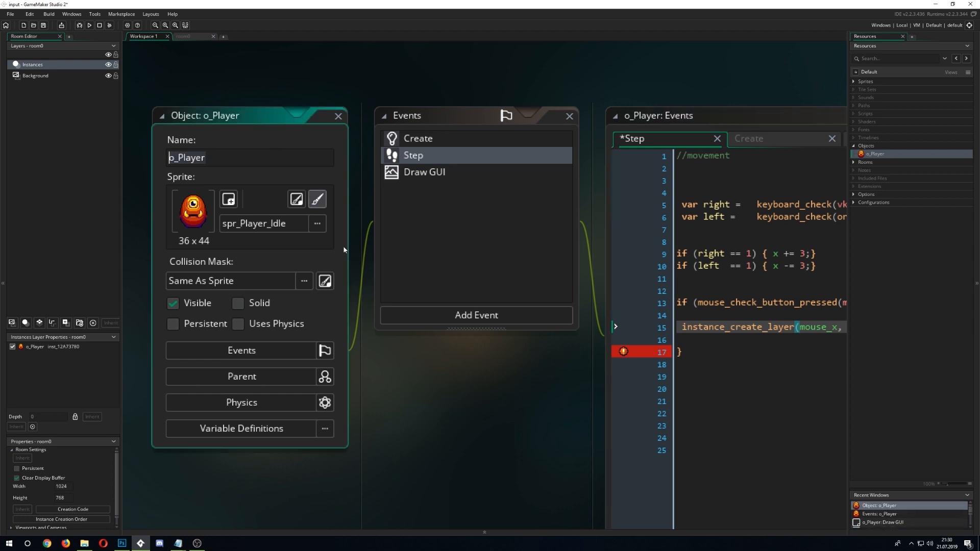
click(338, 117)
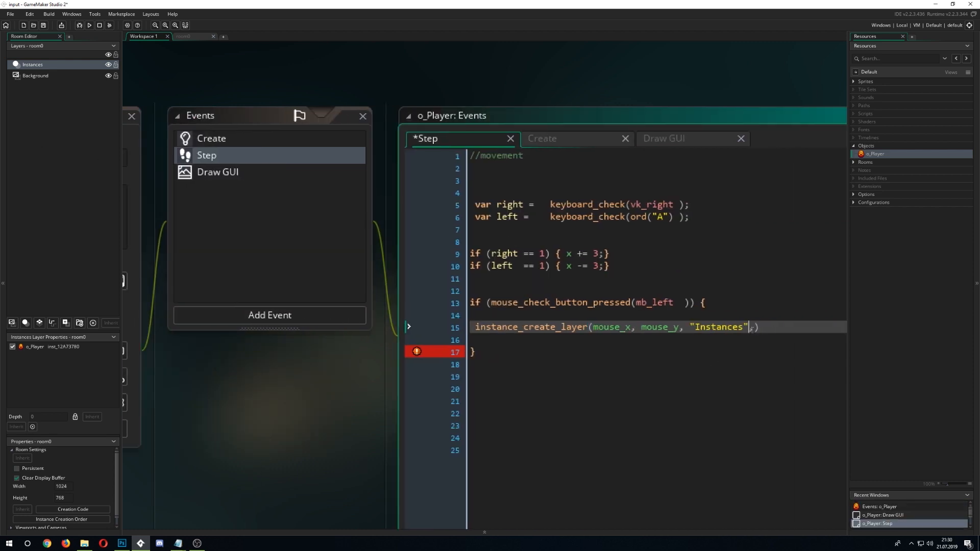
text(, o_Player))
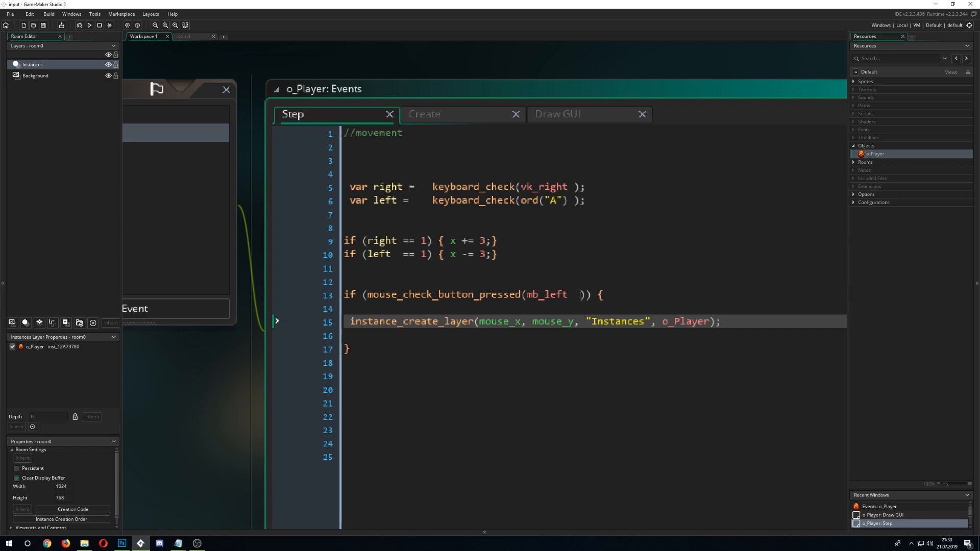
double_click(497, 295)
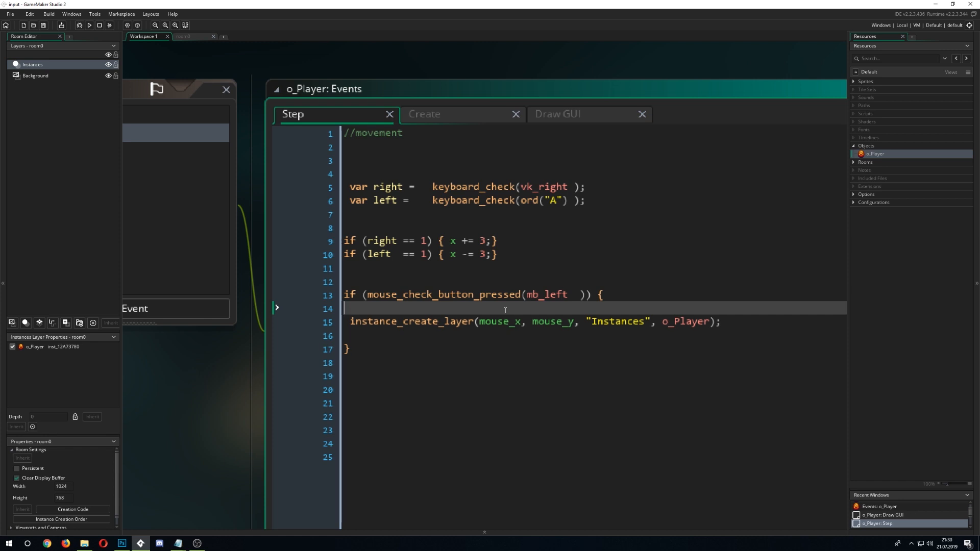
click(91, 25)
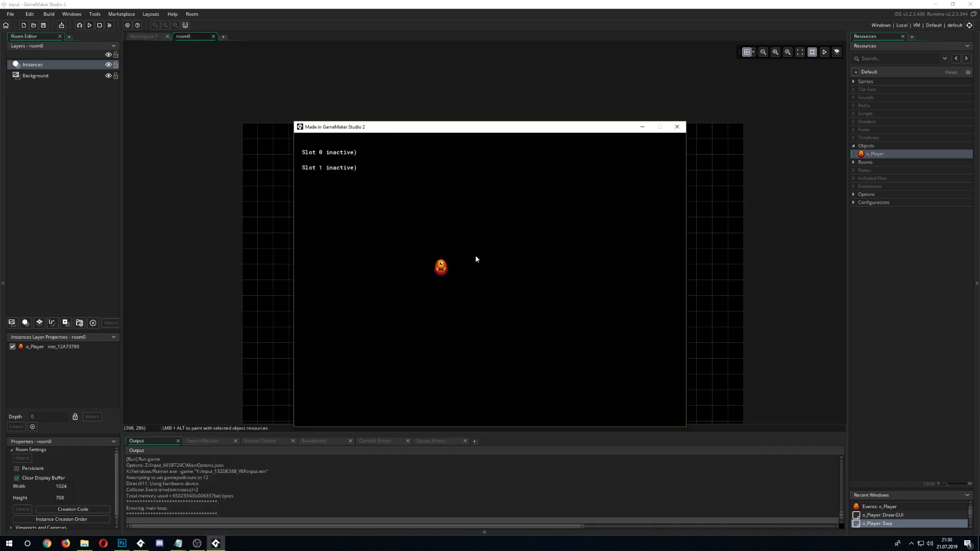
mouse_move(474, 244)
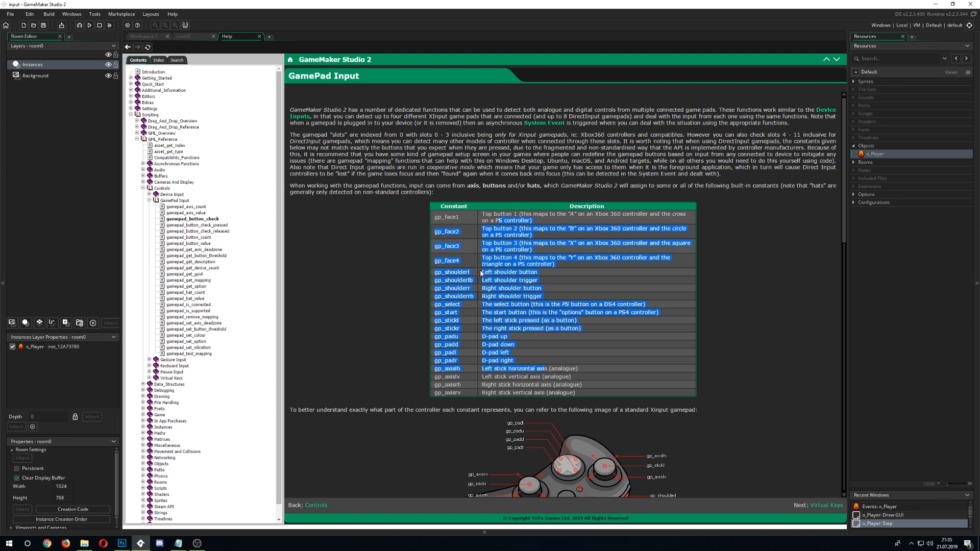
Scroll the manual's gamepad function list, then return to Workspace 1's Step code
scroll(down, 3)
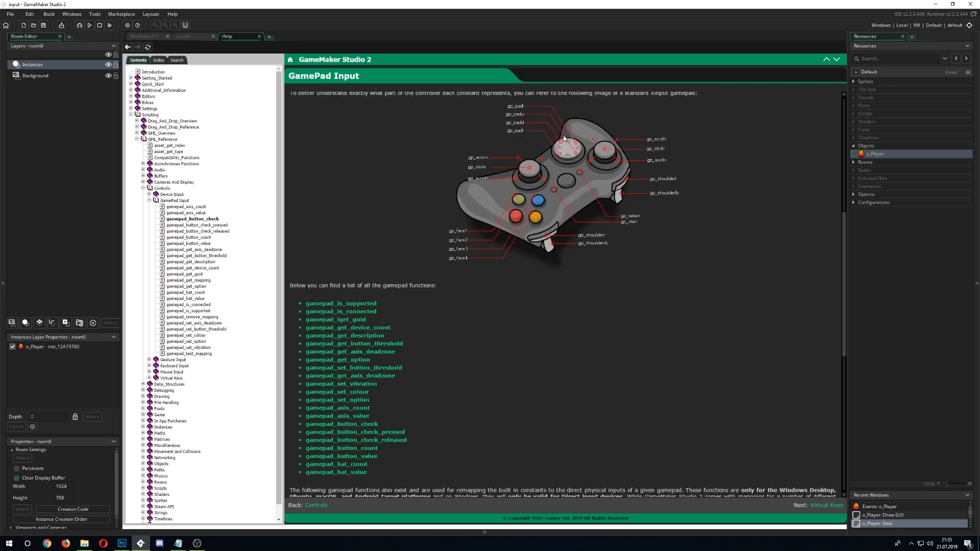
mouse_move(526, 111)
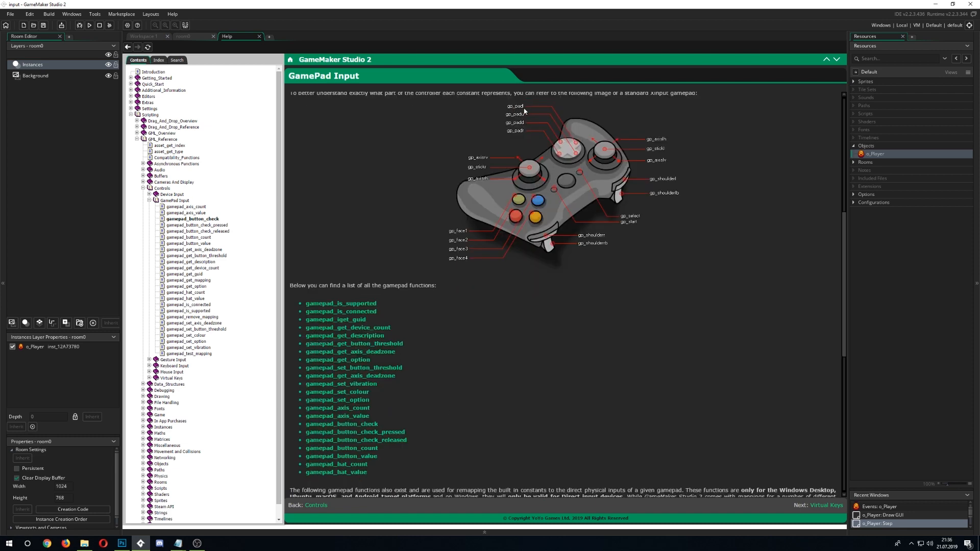
mouse_move(578, 144)
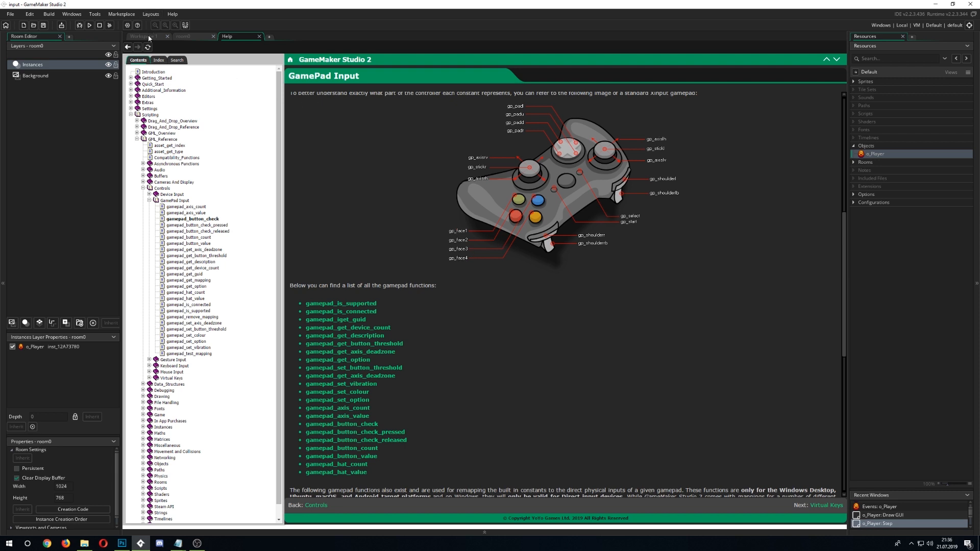
click(148, 36)
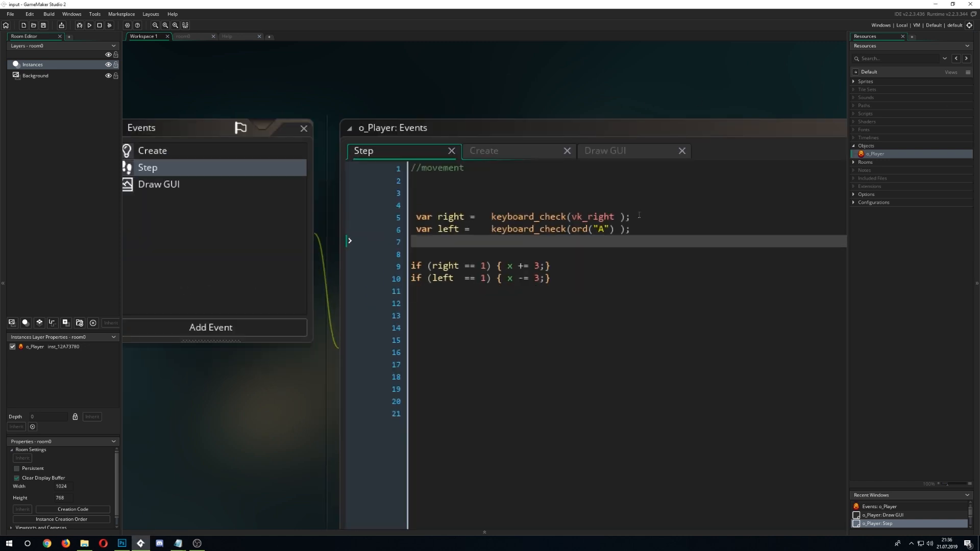
Set the right variable to gamepad_button_check(0, gp_padr)
text(kgamepad_button_check)
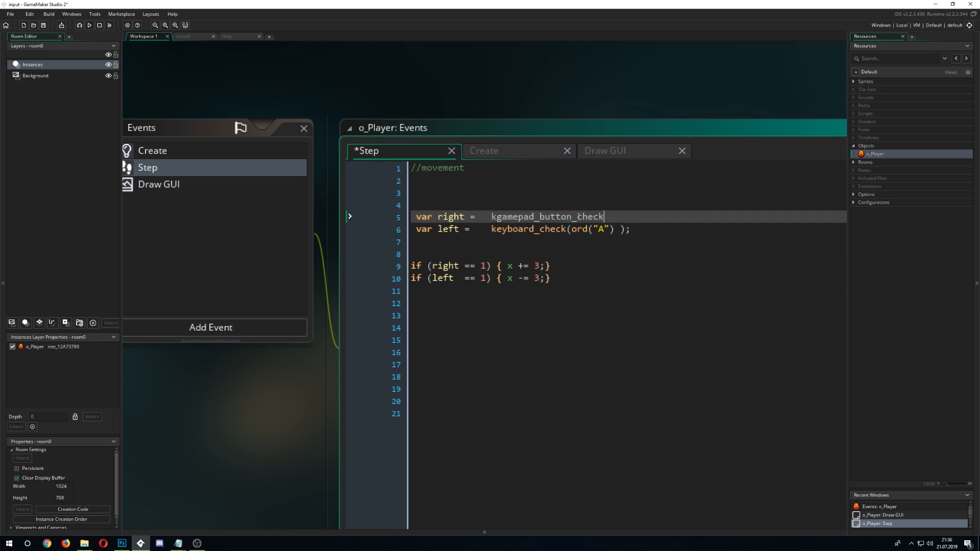
key(BackSpace)
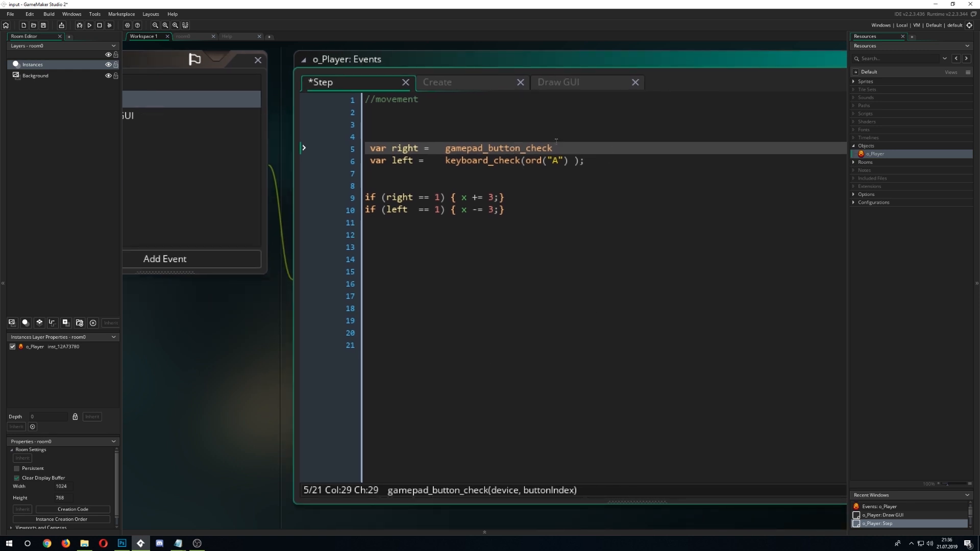
text(())
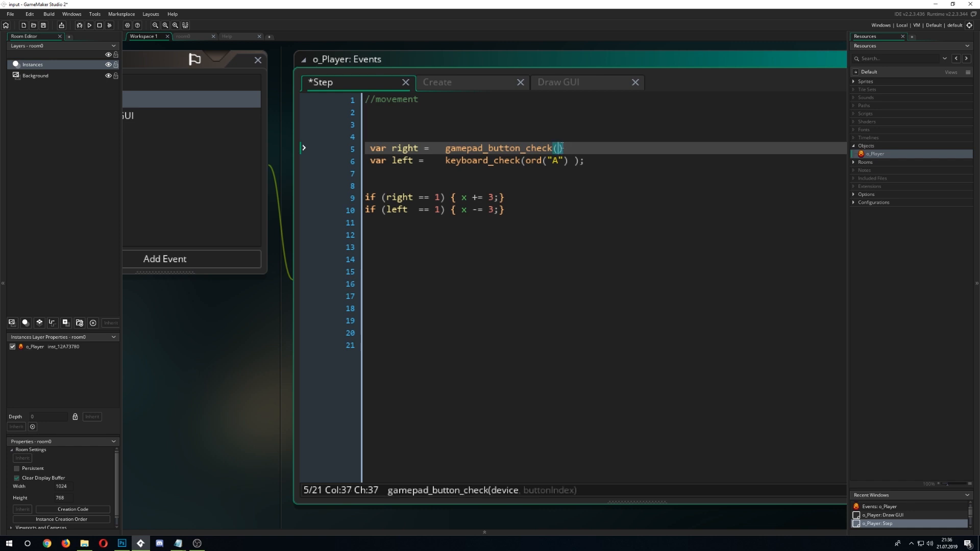
text(0,)
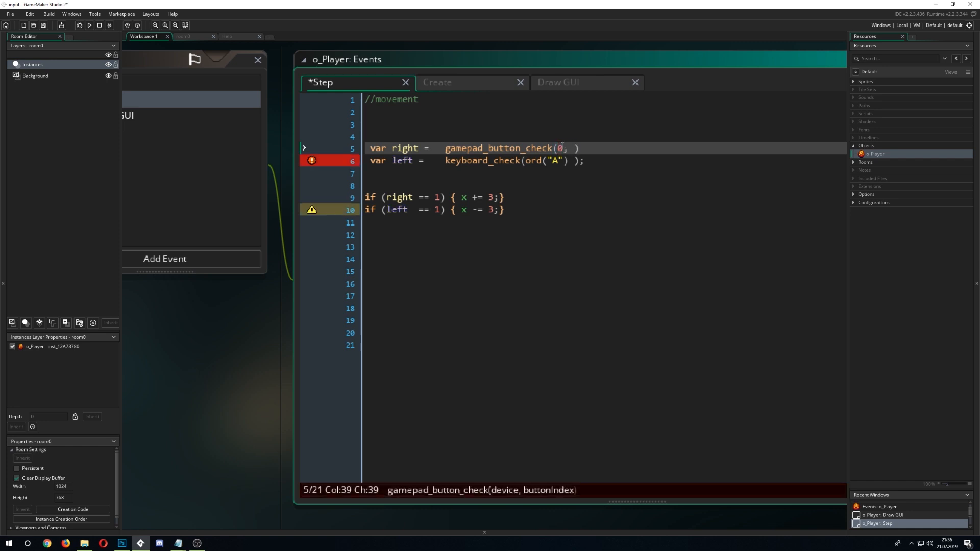
mouse_move(567, 496)
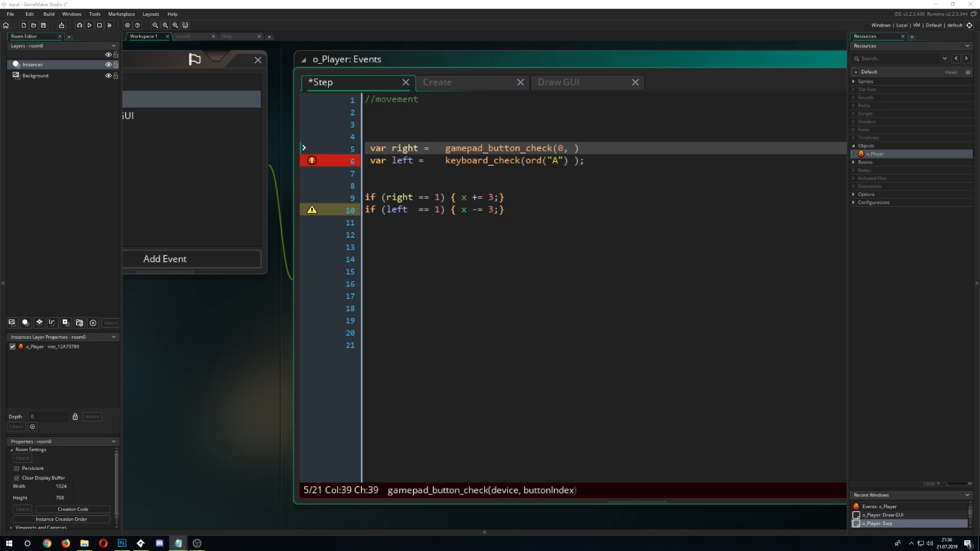
text(gp_padr)
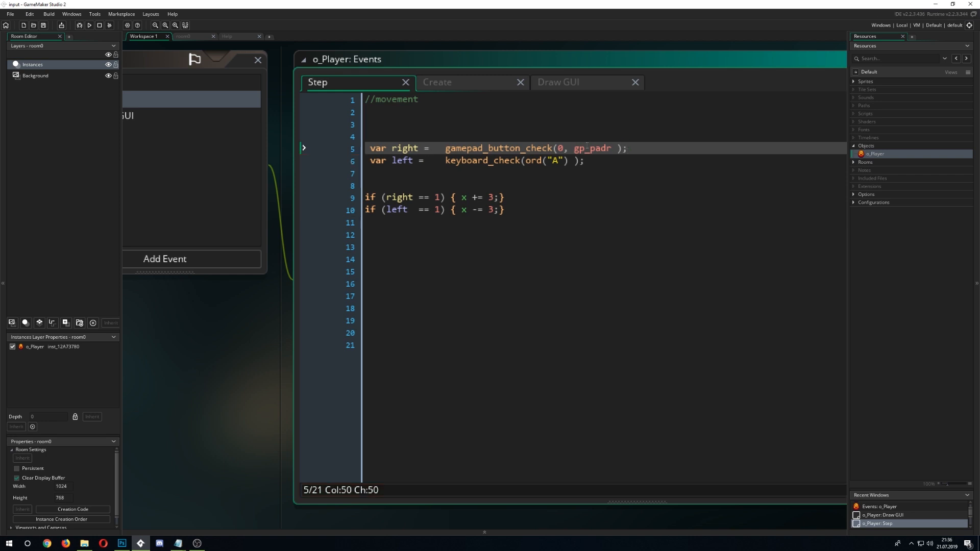
Copy the gamepad check to the left line as gp_padl, then run the game
drag(445, 148, 626, 148)
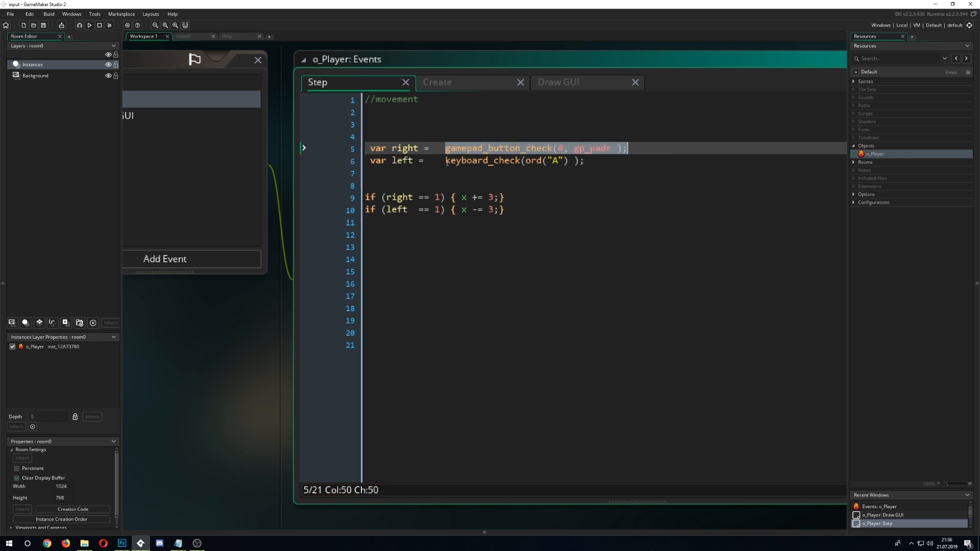
text(gamepad_button_check(0, gp_padr );)
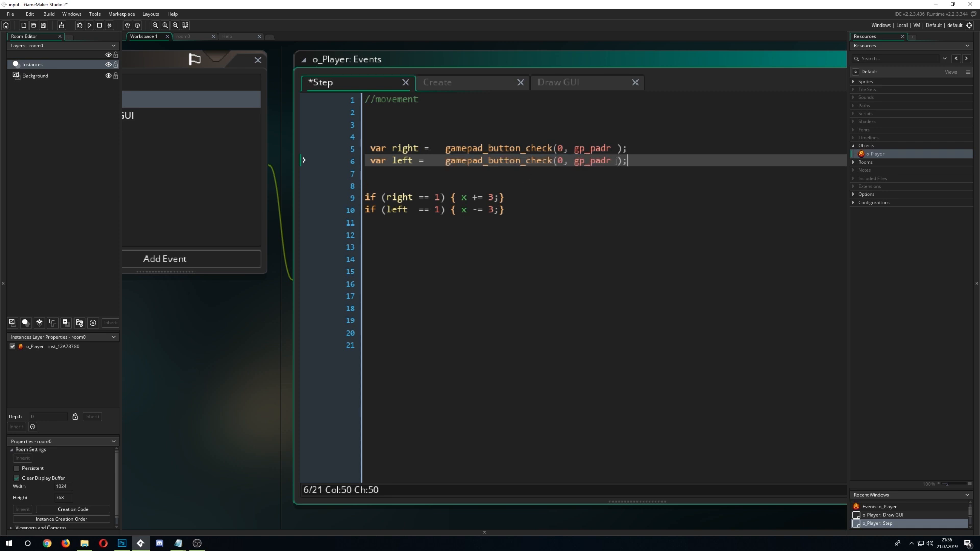
key(BackSpace)
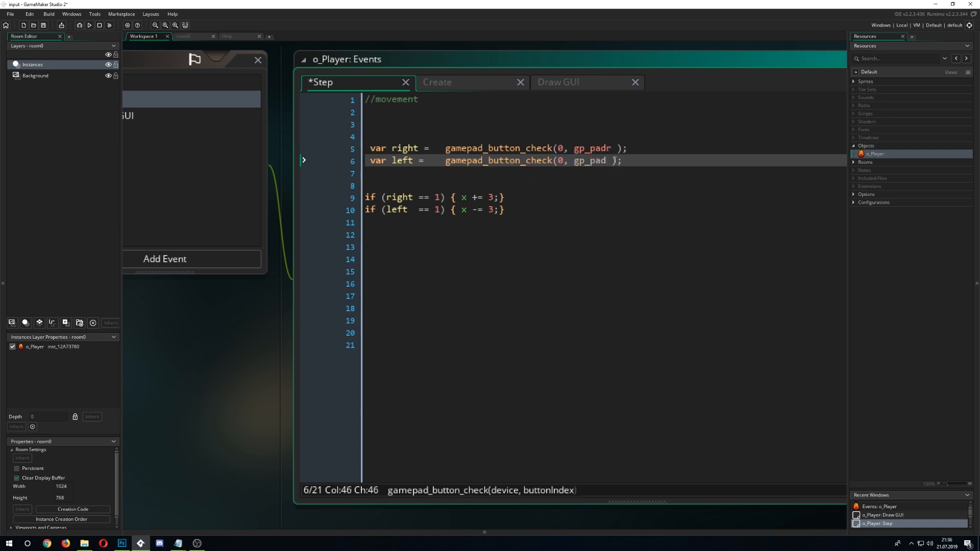
text(l)
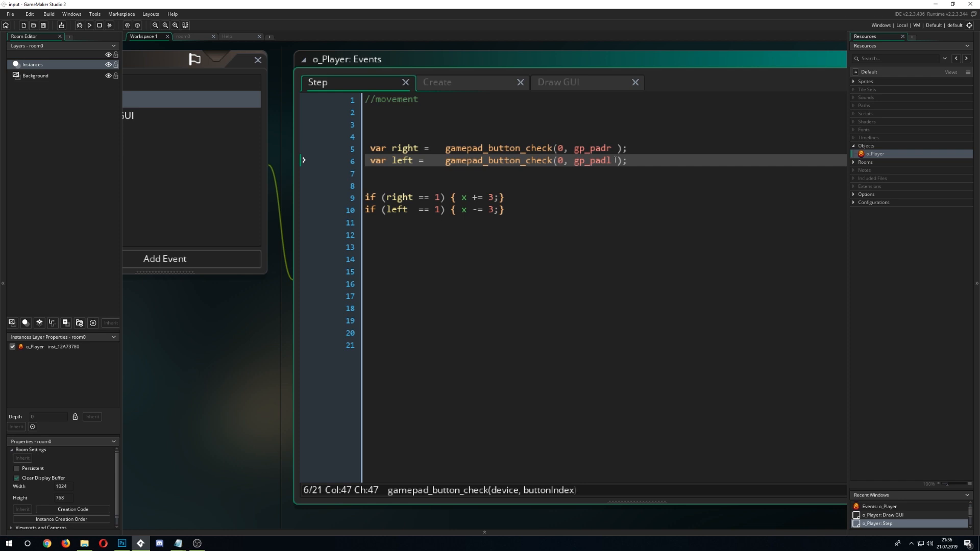
click(89, 24)
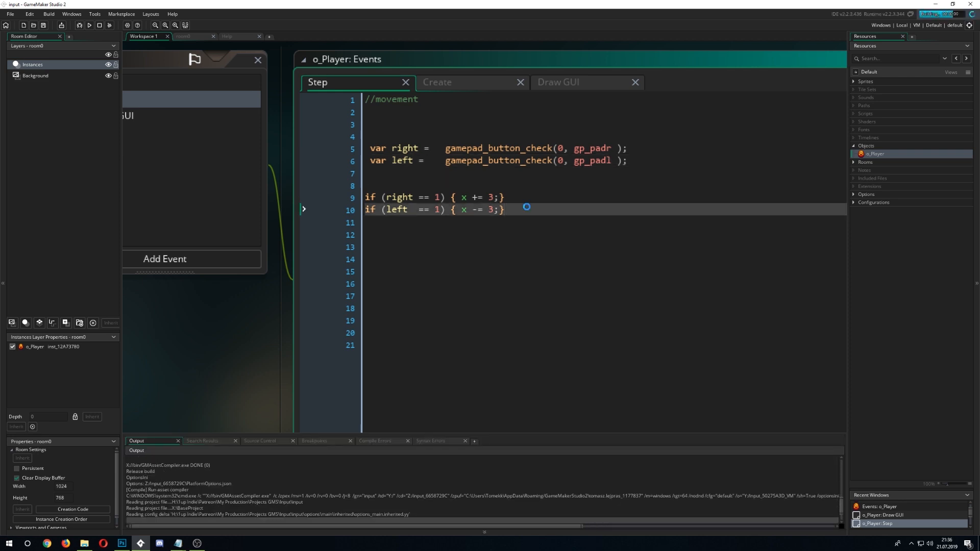
click(93, 25)
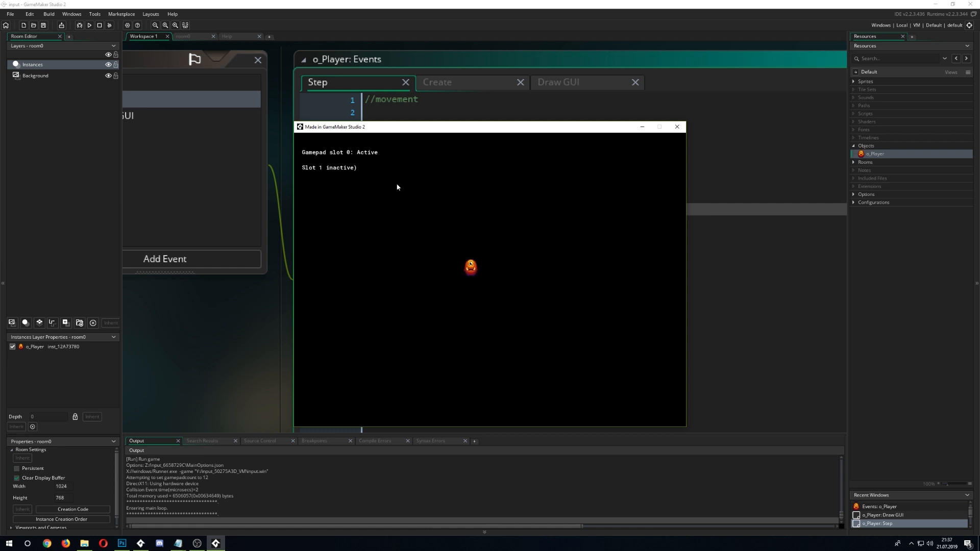
mouse_move(323, 159)
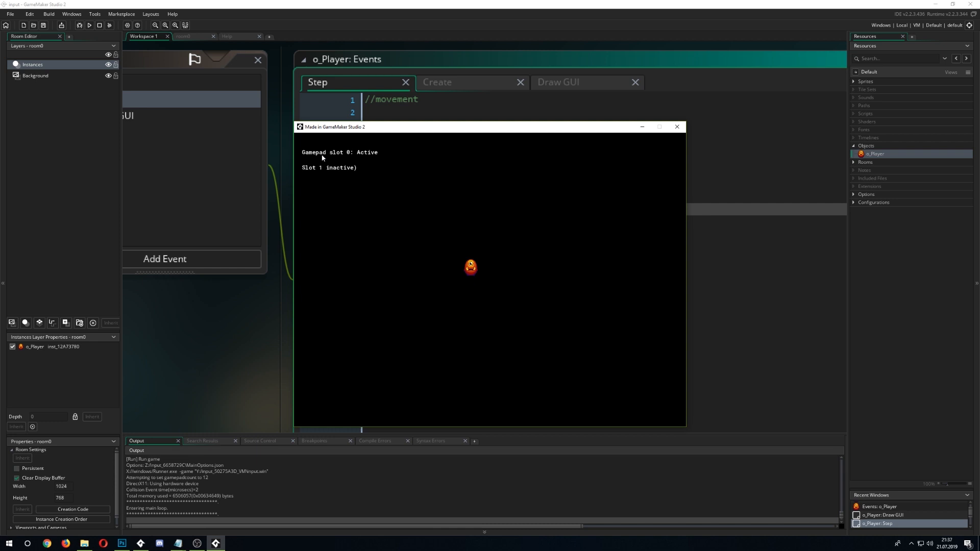
mouse_move(378, 158)
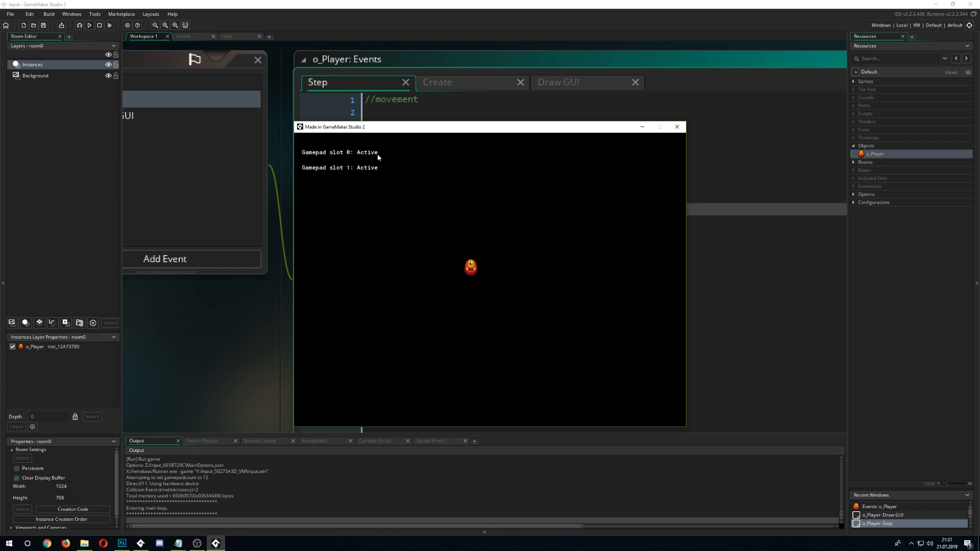
click(677, 126)
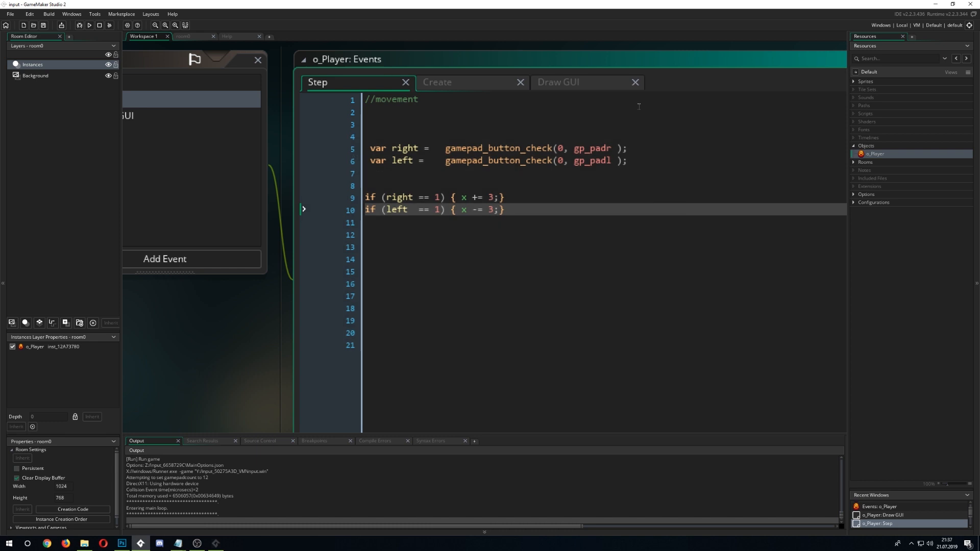
click(572, 82)
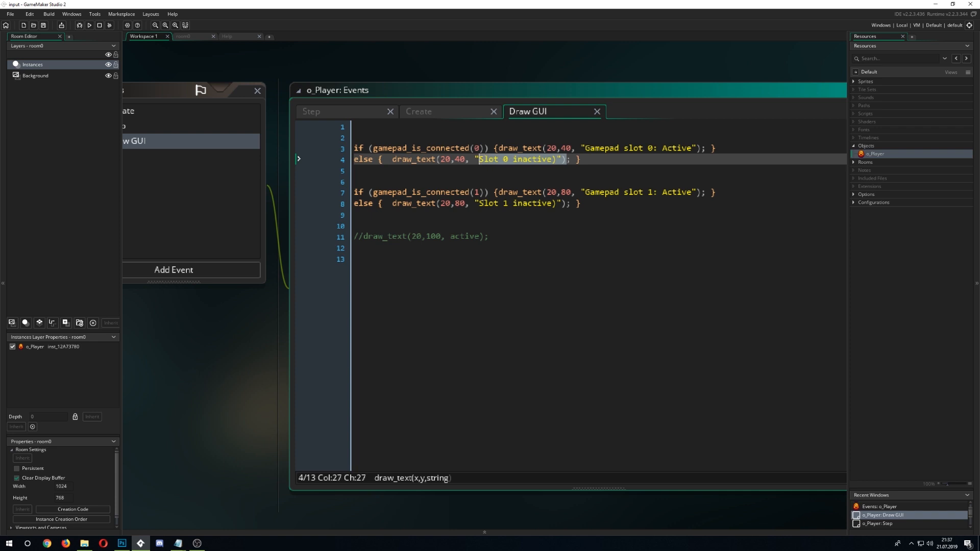
click(317, 112)
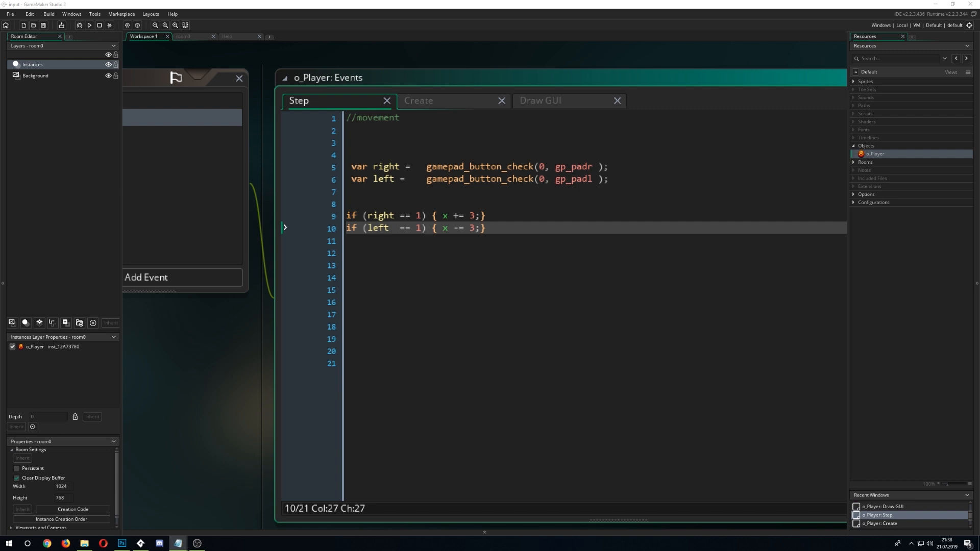
In Draw GUI, swap trial gamepad calls for gamepad_set_vibration(device, left_motor, right_motor);
click(554, 100)
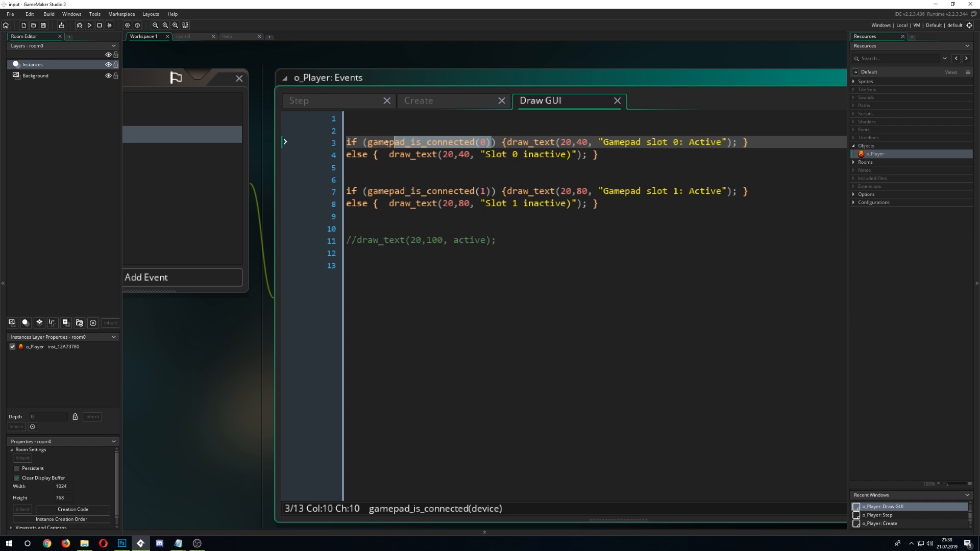
text(gamepad_is_supported();)
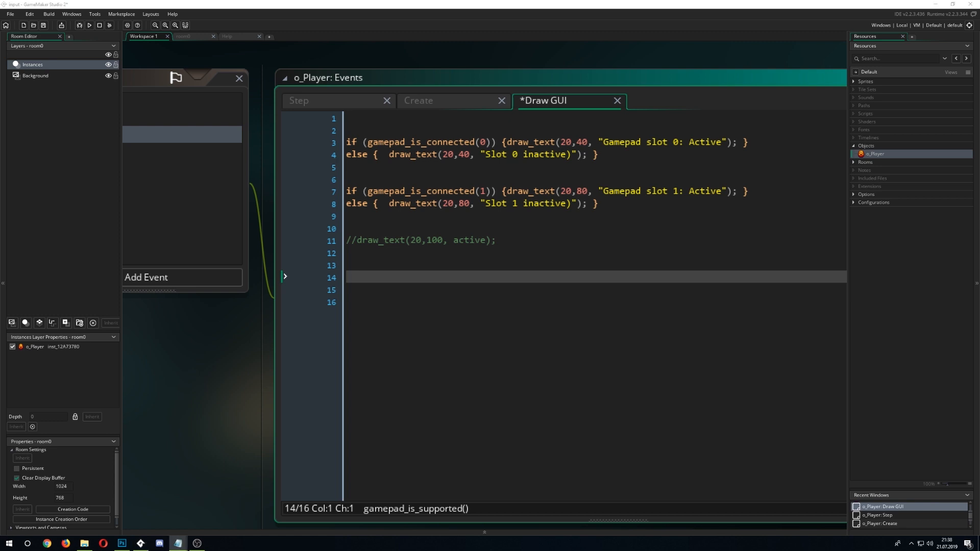
text(gamepad_get_device_count();)
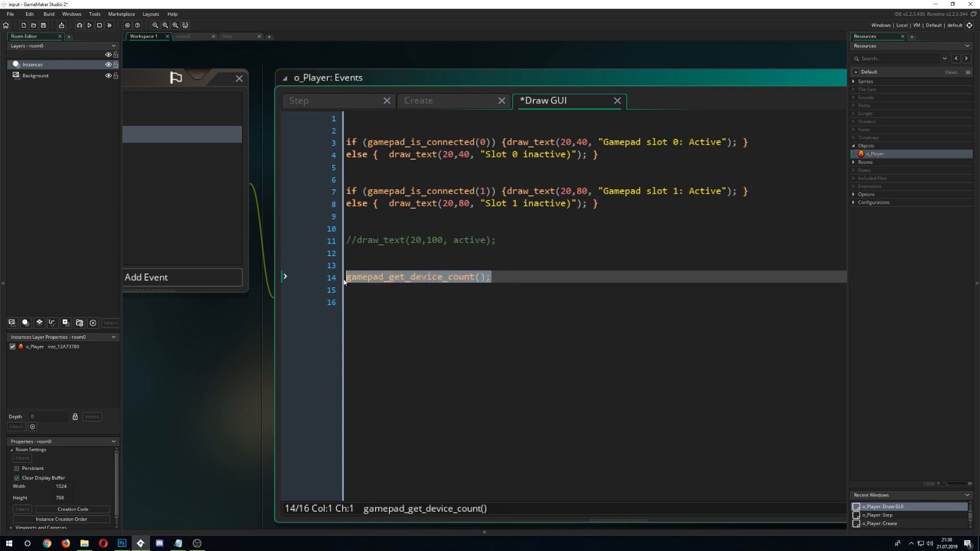
key(Delete)
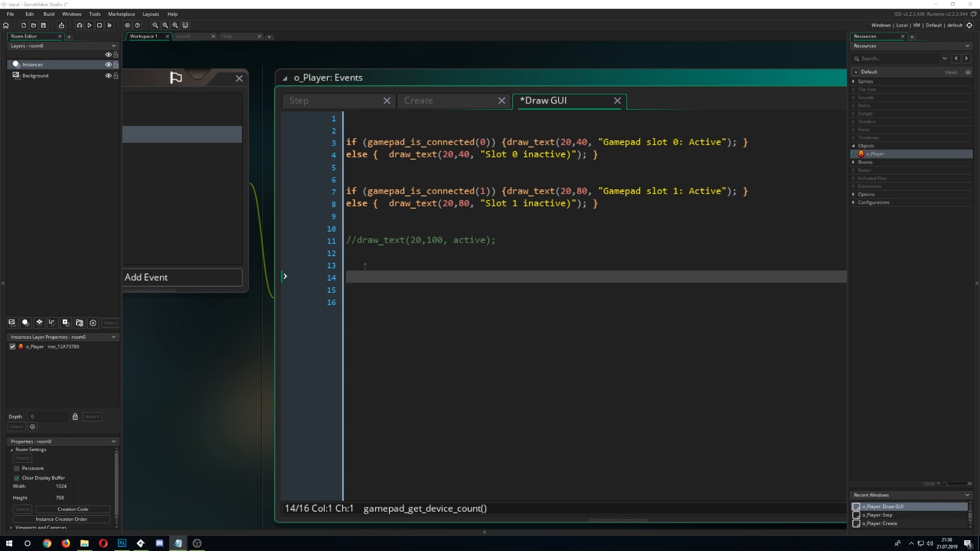
text(gamepad_set_vibration(device, left_motor, right_motor);)
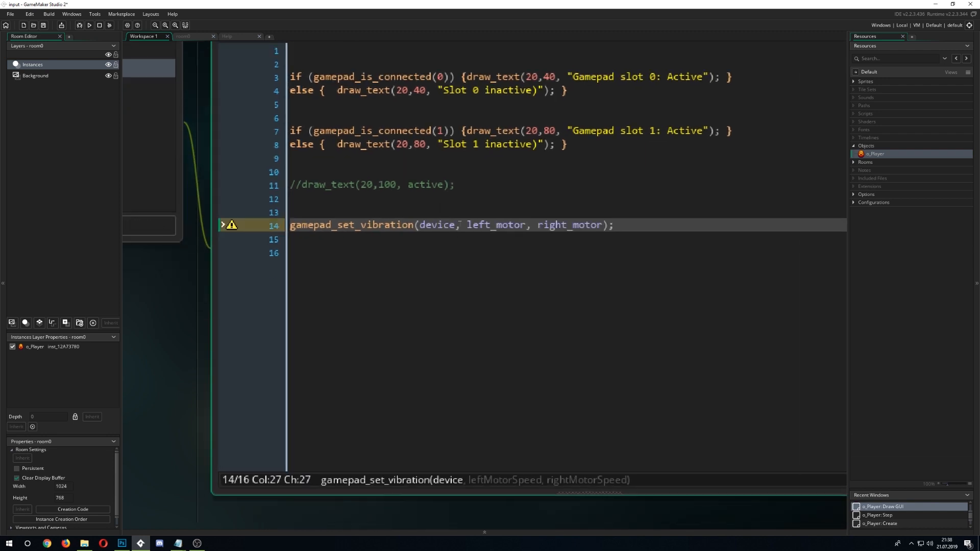
Fill the vibration call's arguments as gamepad_set_vibration(0, 1, 1)
double_click(436, 248)
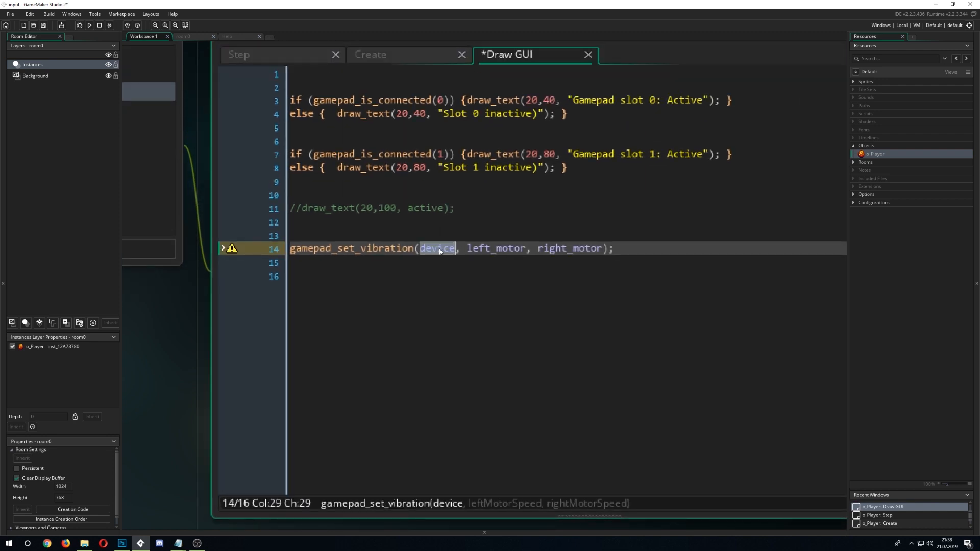
text(0)
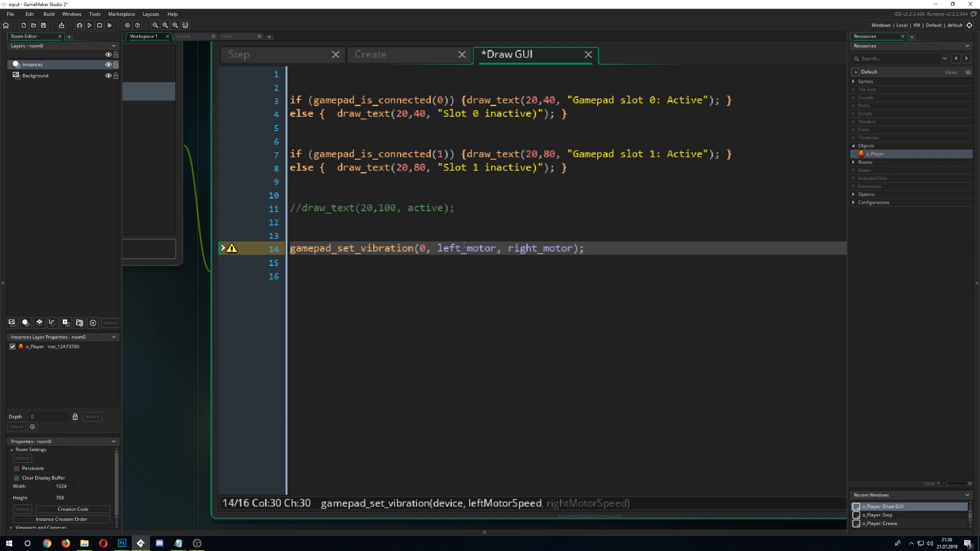
mouse_move(458, 246)
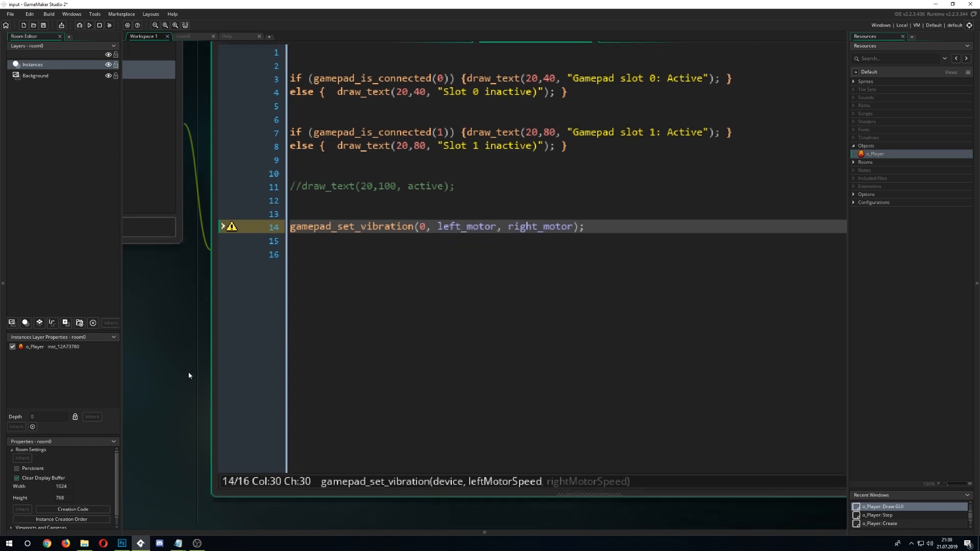
mouse_move(166, 351)
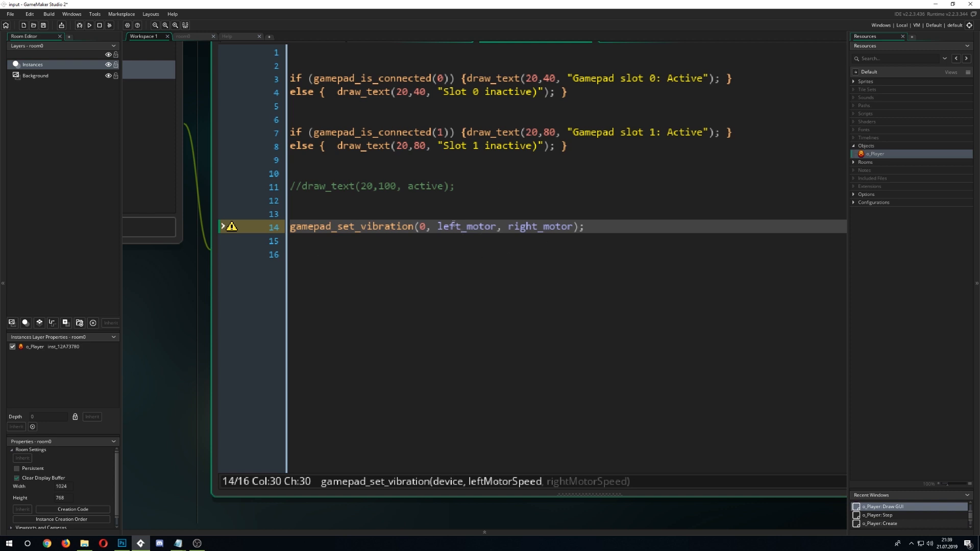
double_click(467, 227)
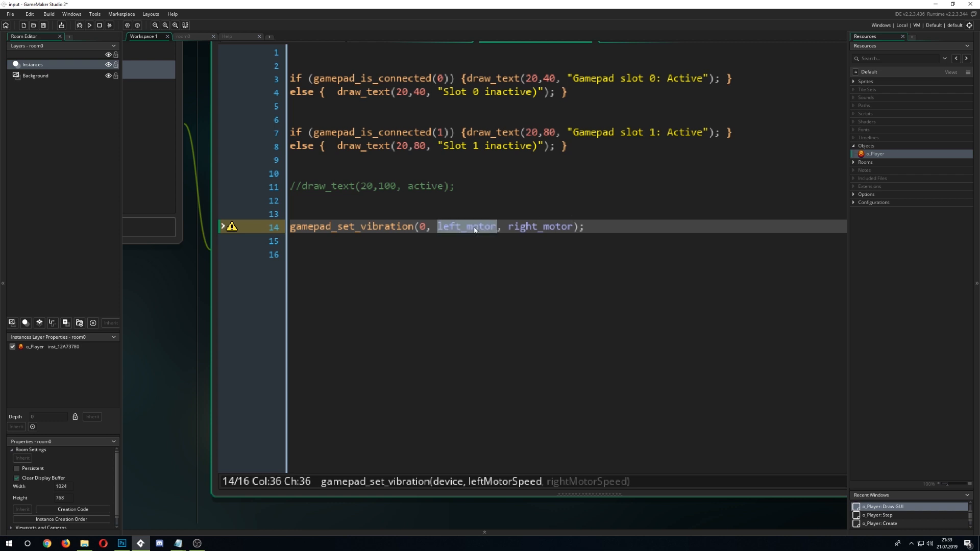
text(1)
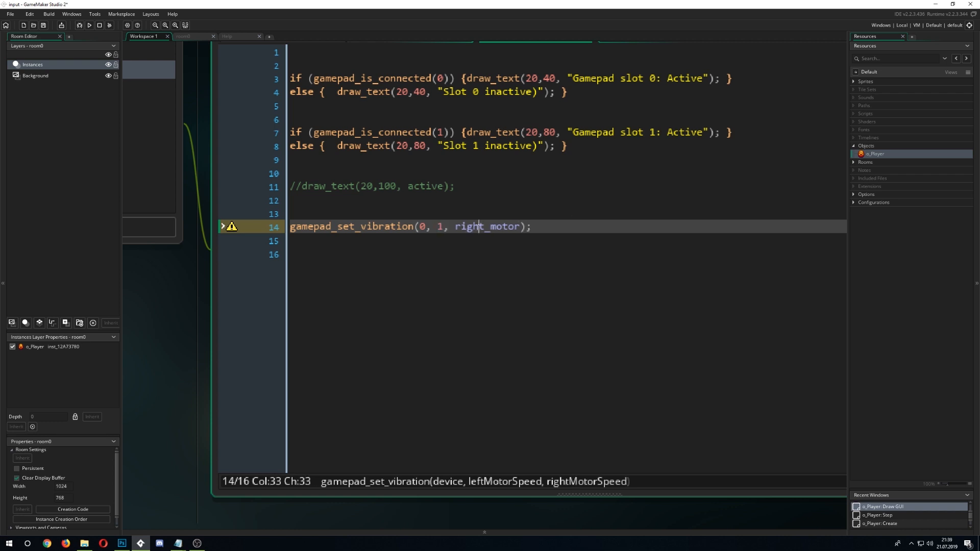
text(1)
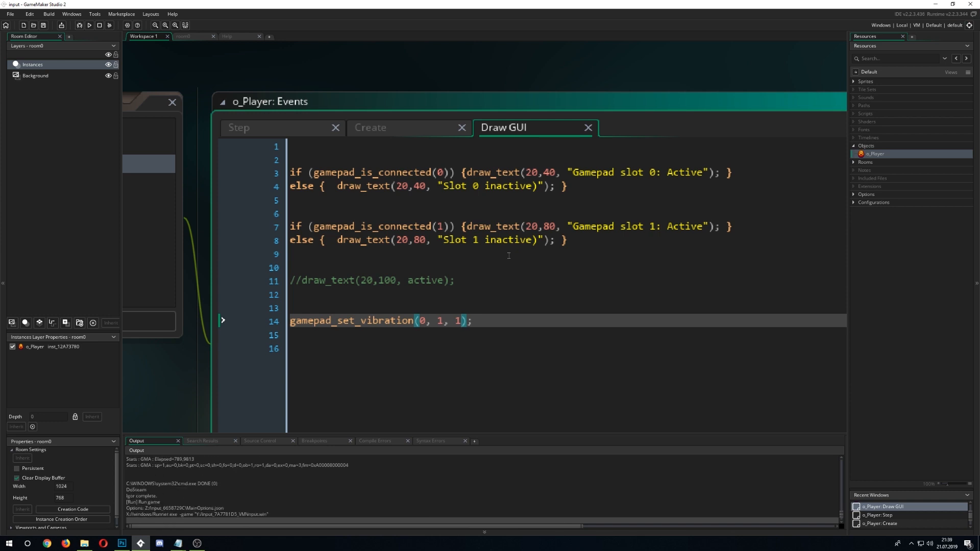
Close the test game and return to the manual's GamePad Input page
click(97, 27)
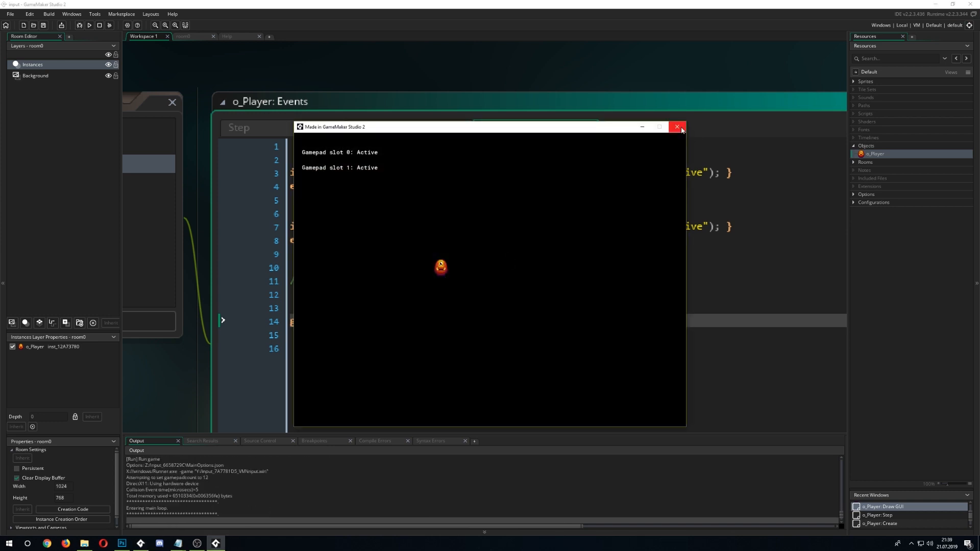
mouse_move(677, 127)
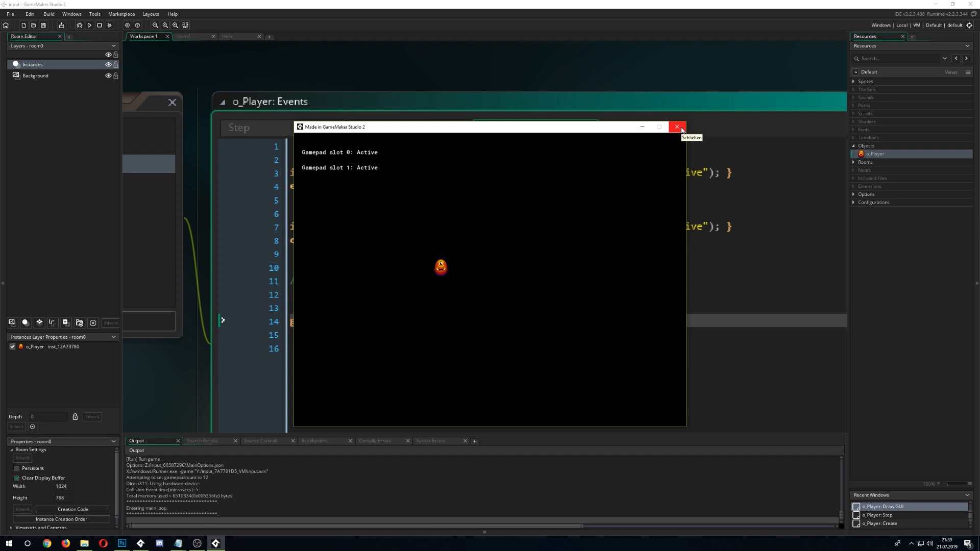
click(677, 127)
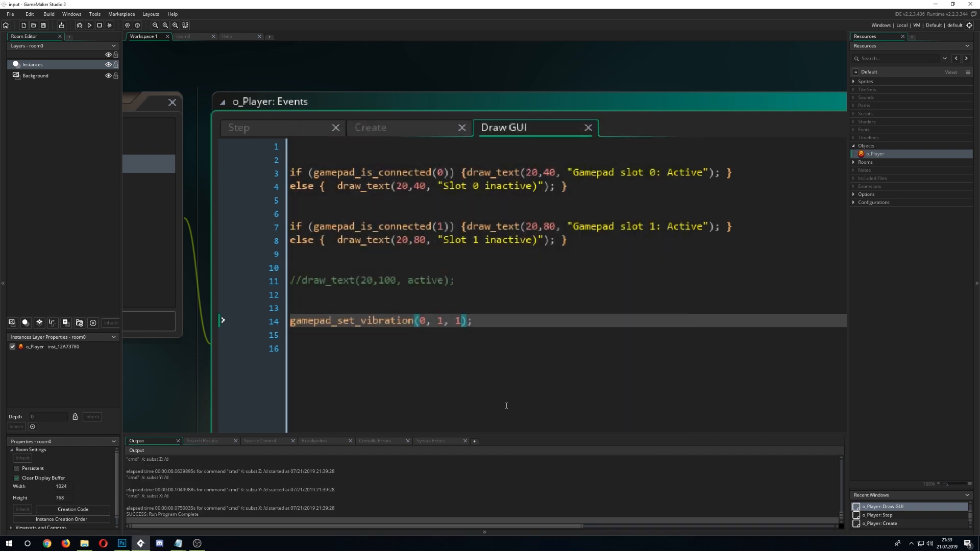
mouse_move(501, 454)
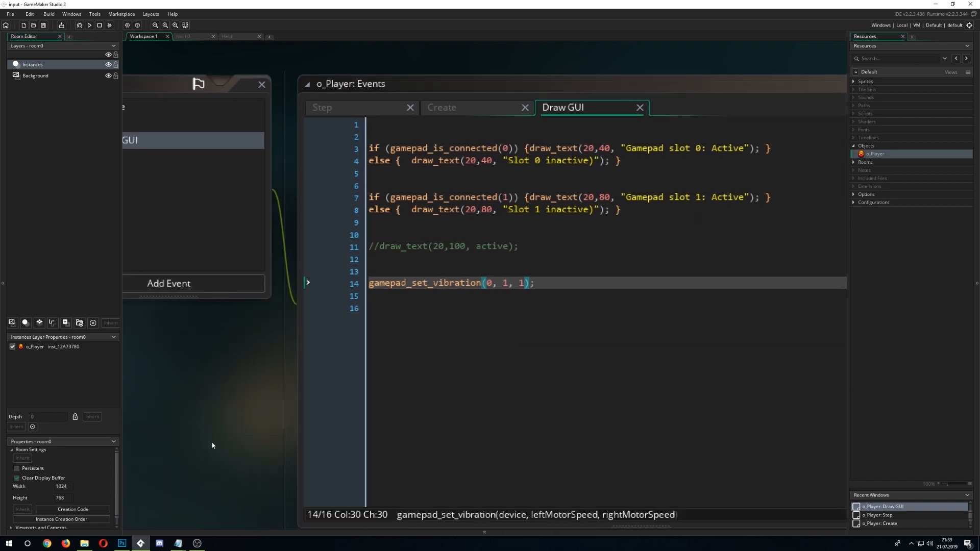
mouse_move(234, 43)
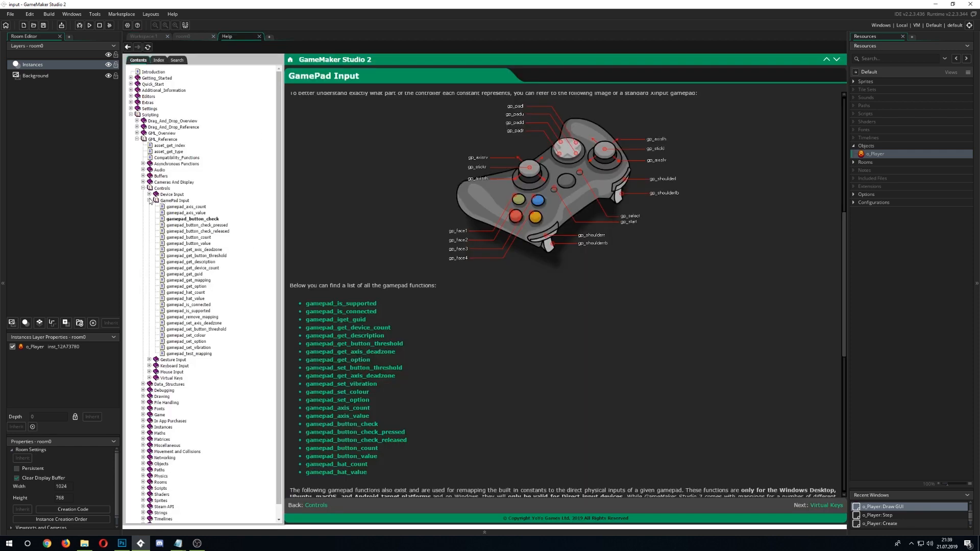
click(144, 200)
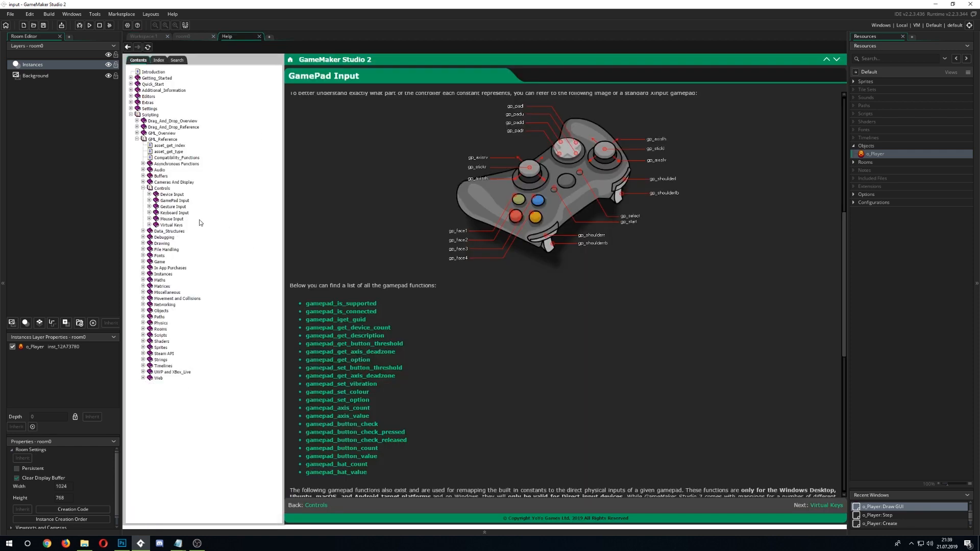